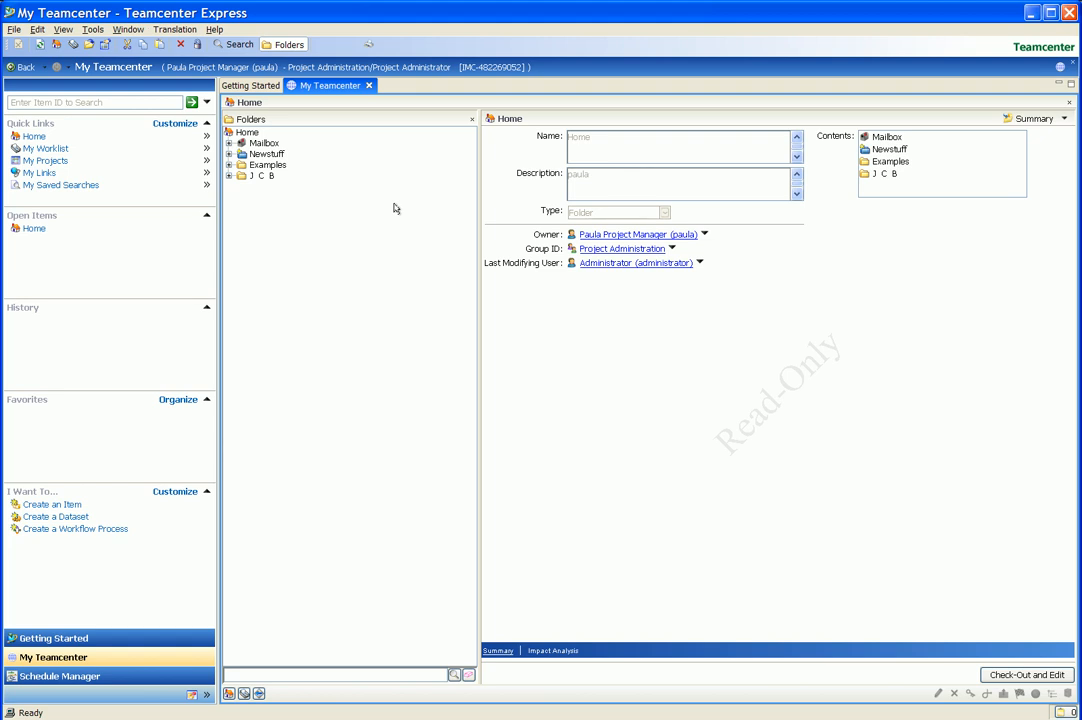
- Create a New Project folder under Home and start a new object inside it
{"action": "left_click", "coordinate": [248, 132]}
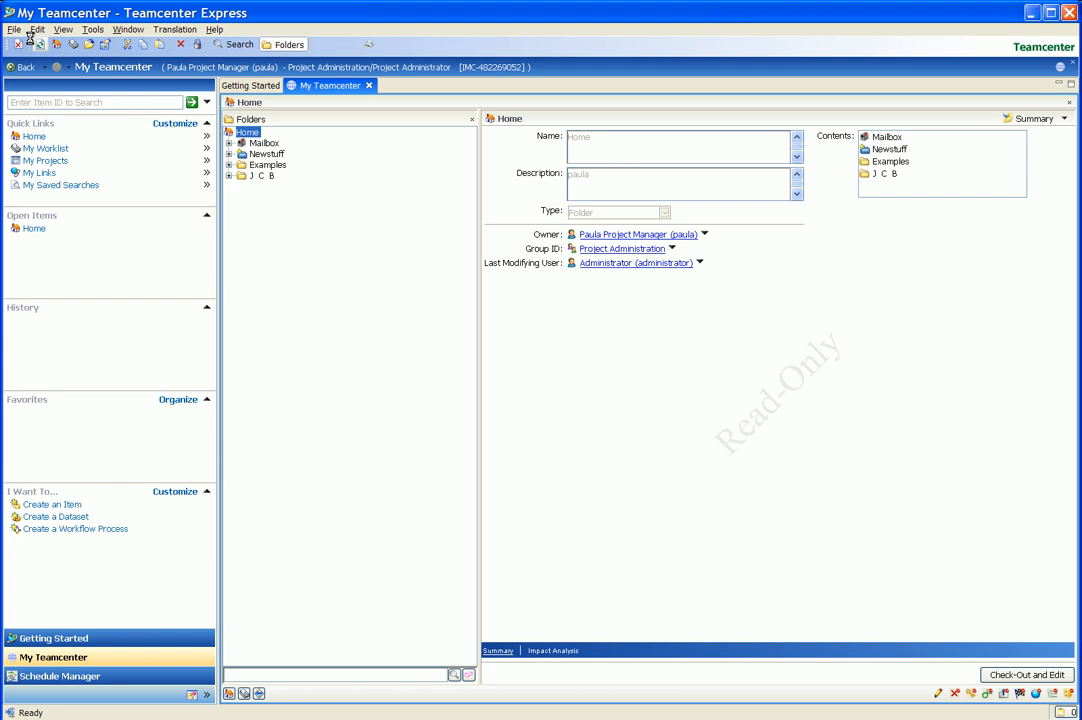
{"action": "left_click", "coordinate": [14, 29]}
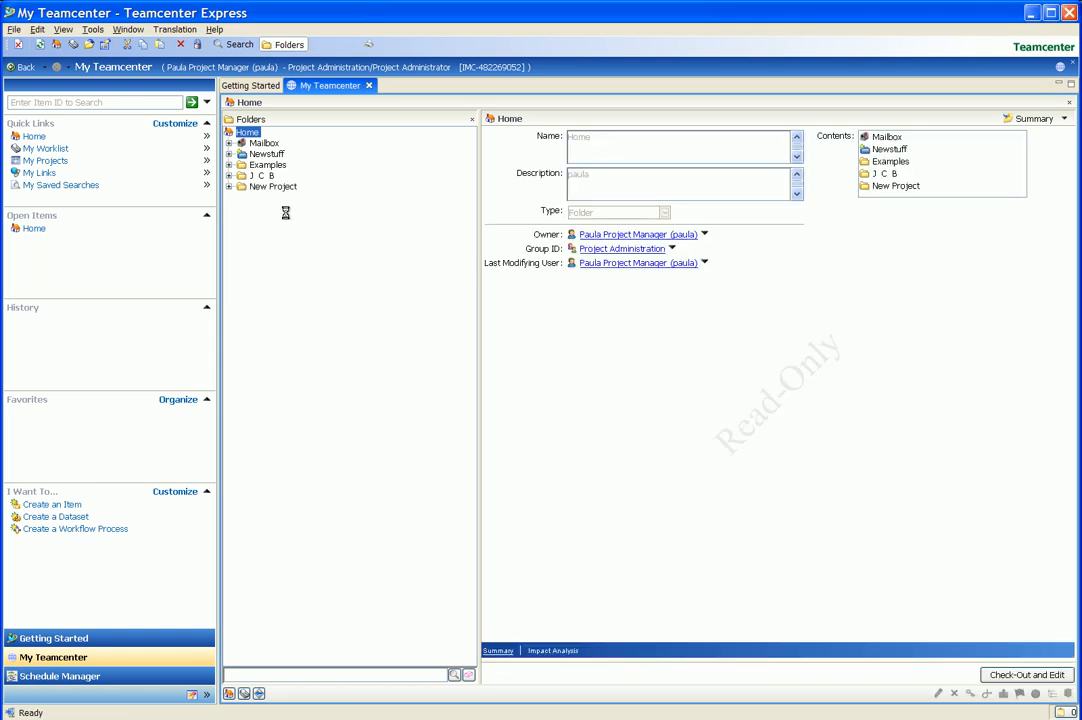
{"action": "left_click", "coordinate": [273, 186]}
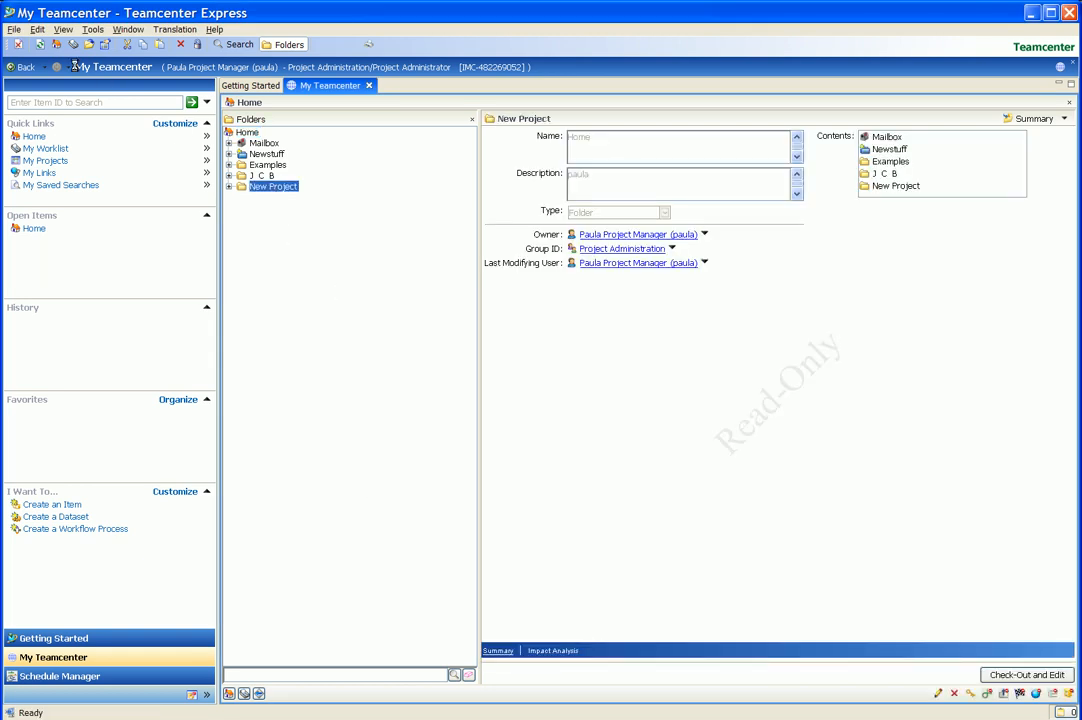
{"action": "left_click", "coordinate": [14, 29]}
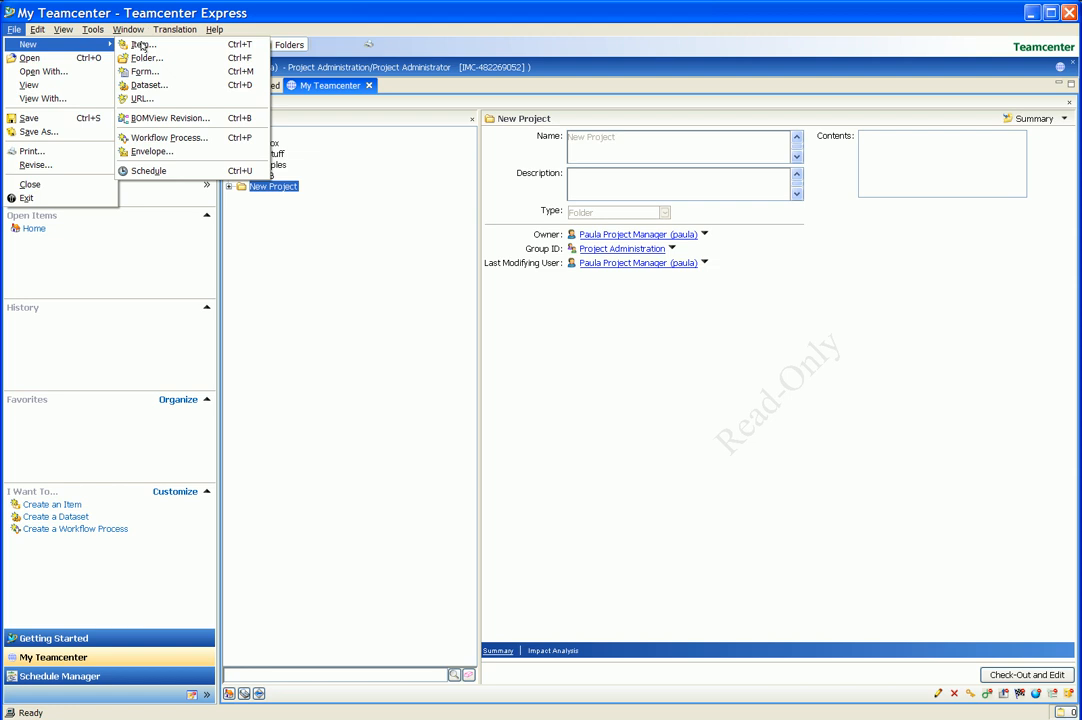
- Start a new schedule 'New Plattform Introduction' for customer JCB, number 2334-53, using an existing template
{"action": "left_click", "coordinate": [148, 170]}
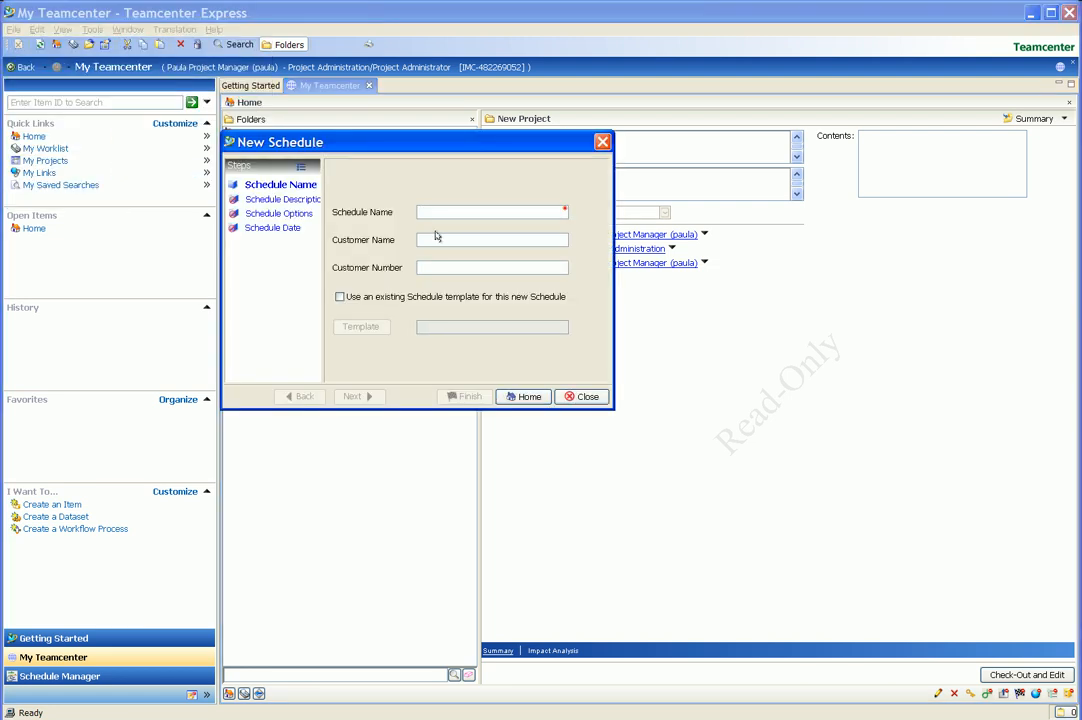
{"action": "type", "text": "Neww"}
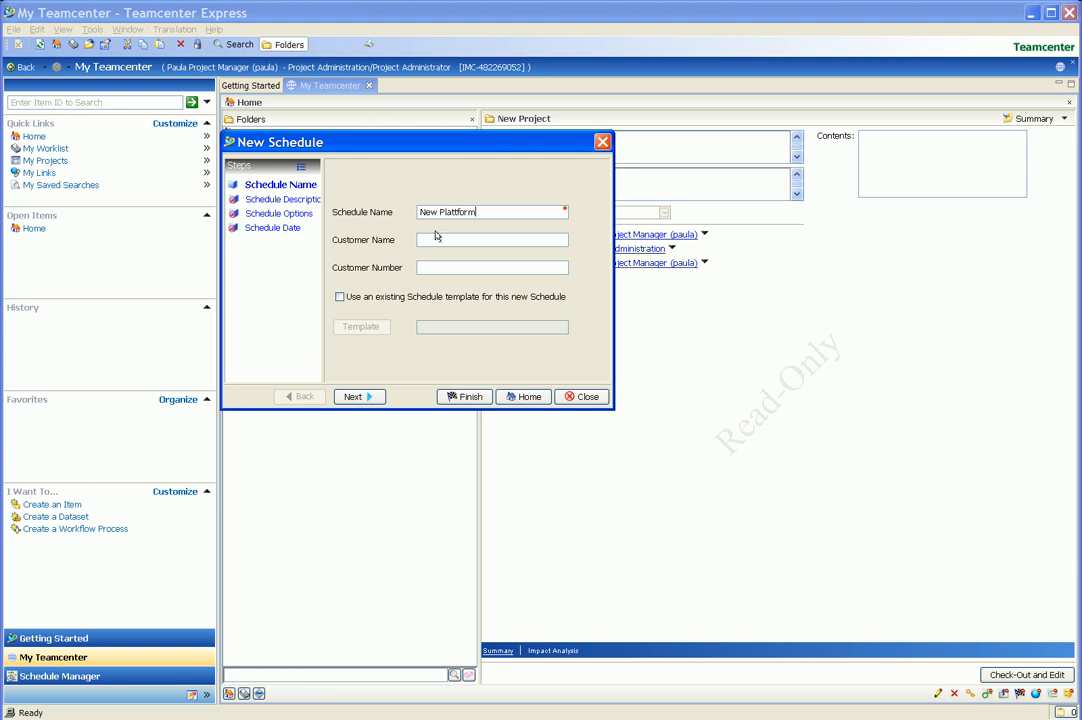
{"action": "type", "text": "Introduc"}
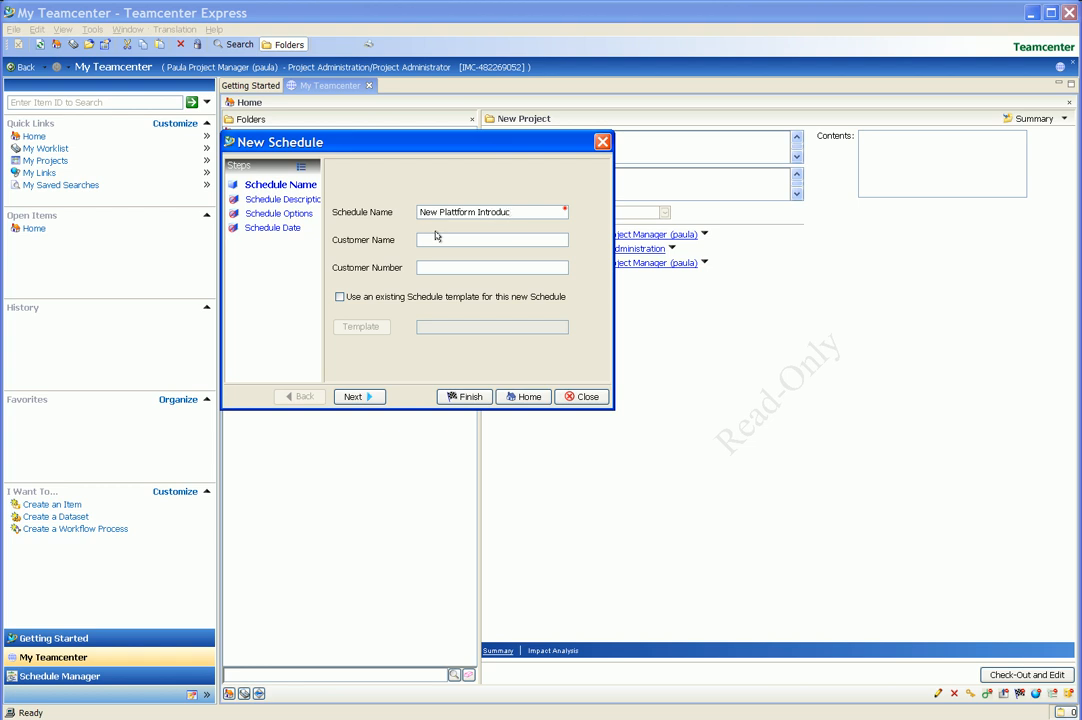
{"action": "left_click", "coordinate": [491, 239]}
{"action": "type", "text": "JCB"}
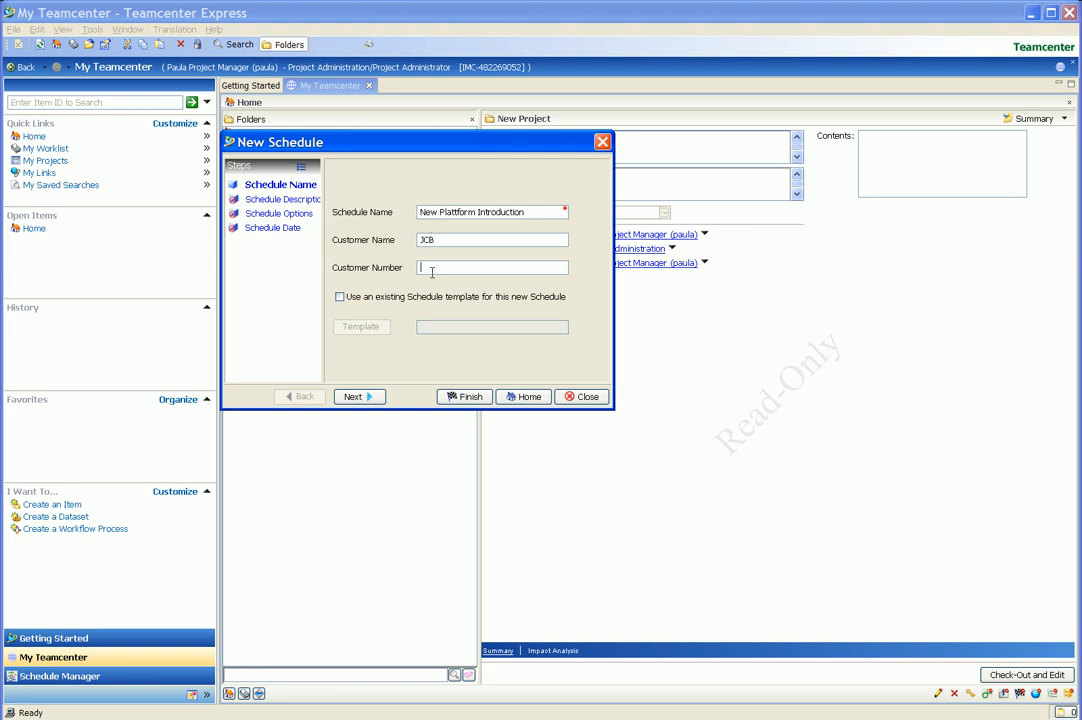
{"action": "type", "text": "2334"}
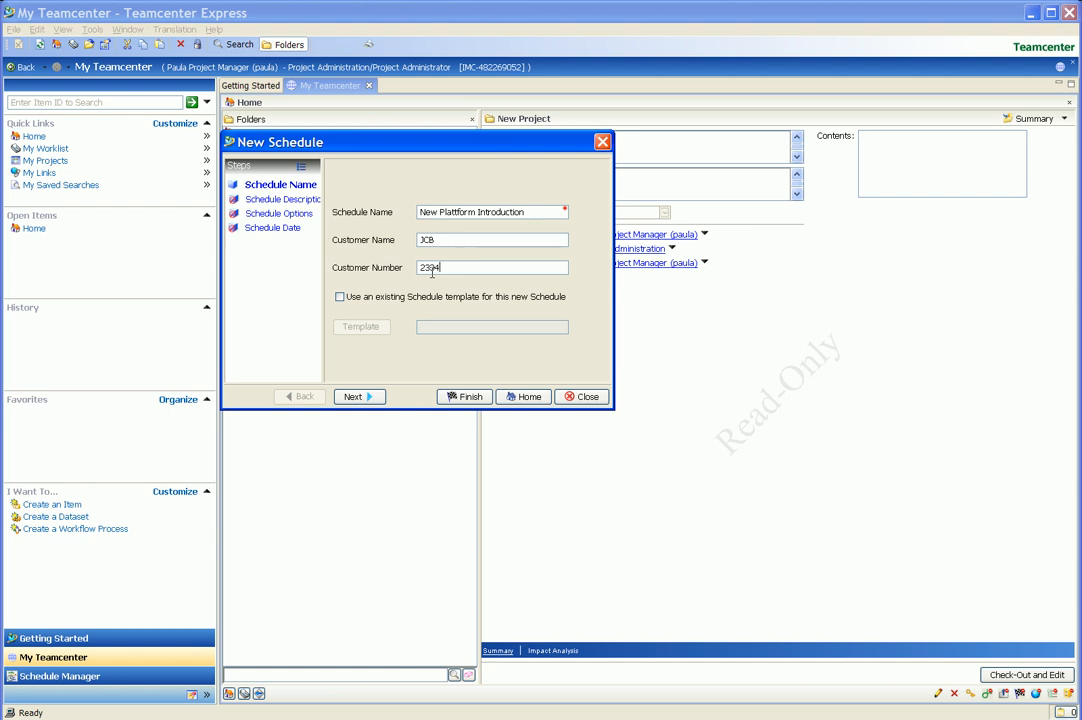
{"action": "type", "text": "-53"}
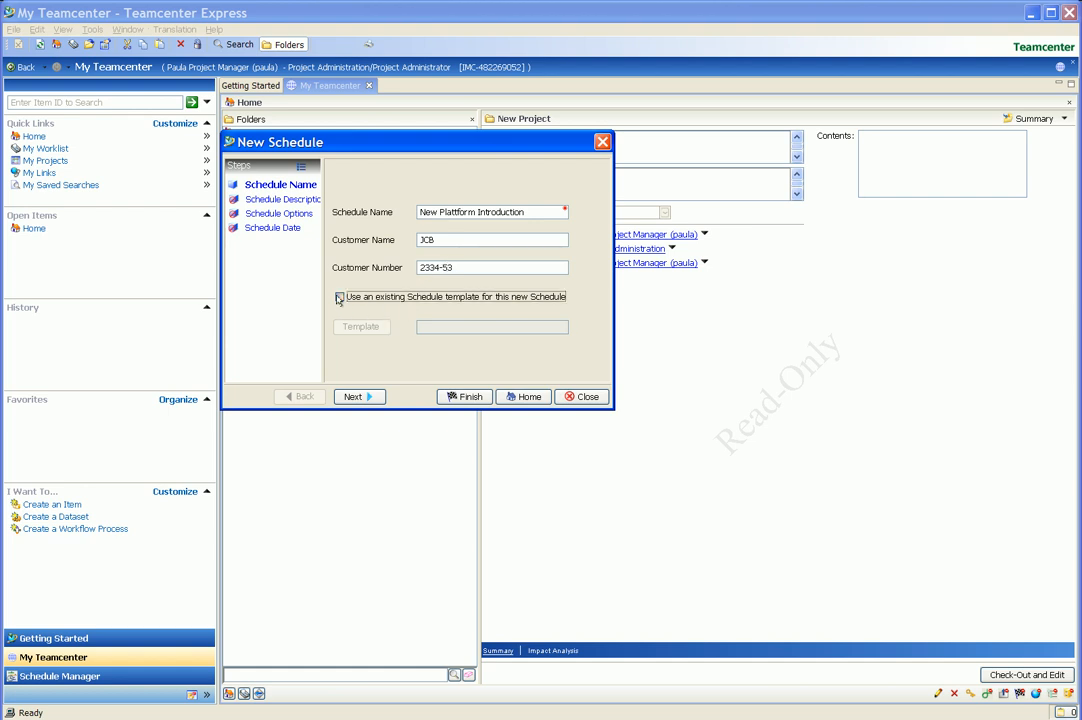
{"action": "left_click", "coordinate": [339, 296]}
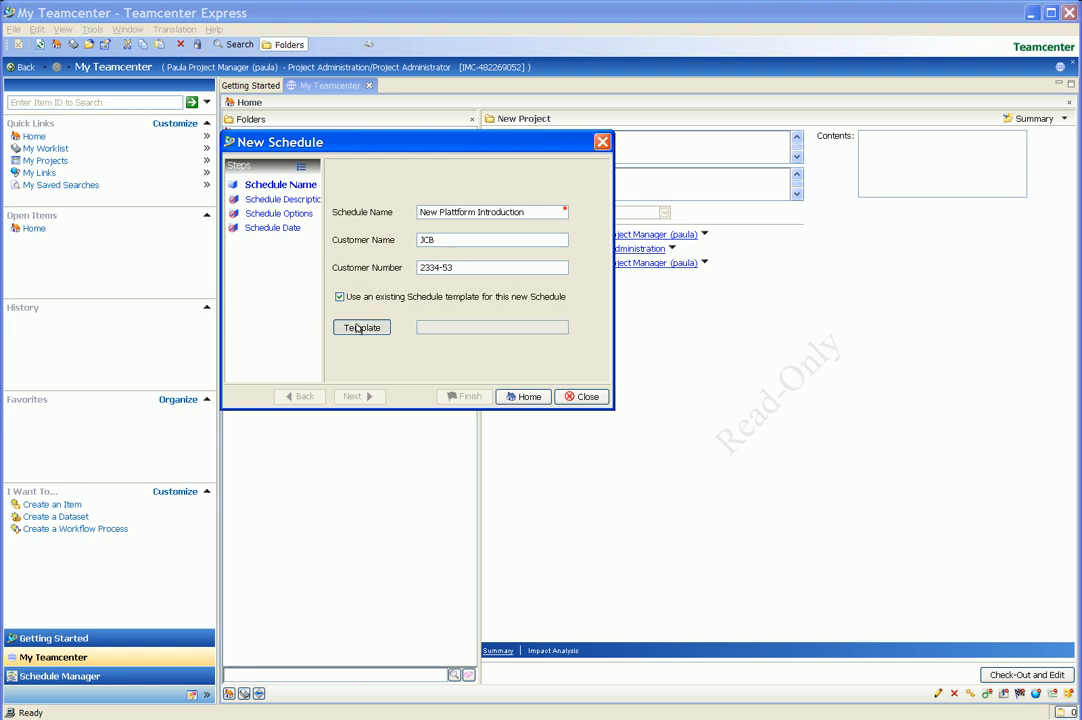
- Choose Project Template II as the schedule template and continue to the description step
{"action": "left_click", "coordinate": [362, 327]}
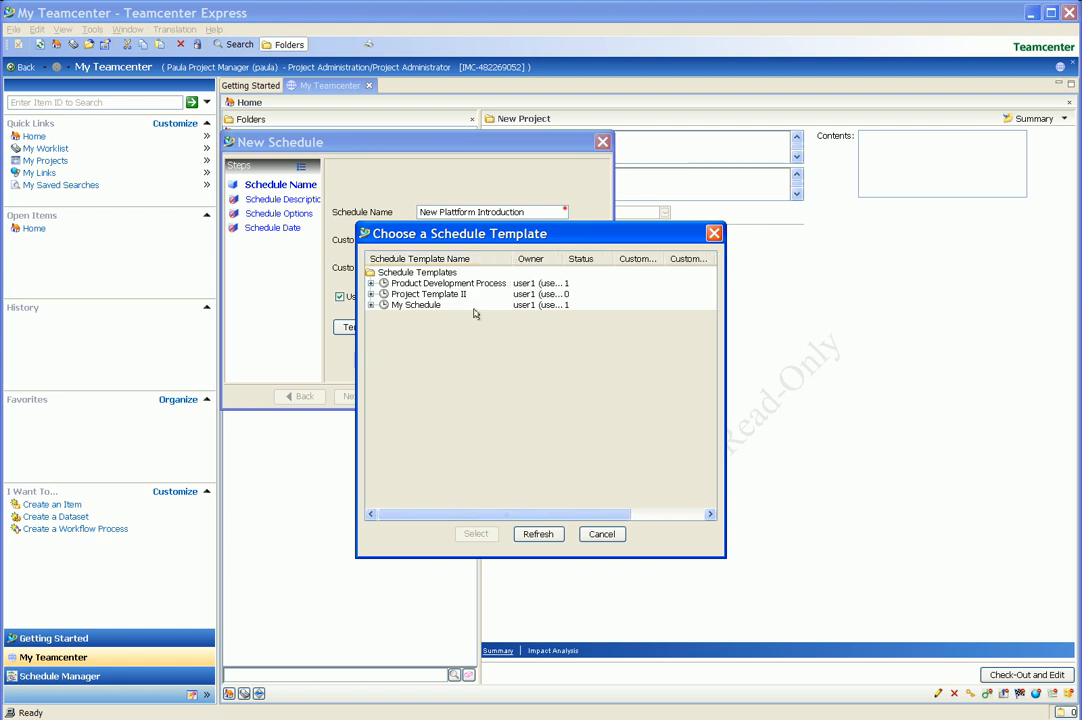
{"action": "left_click", "coordinate": [428, 294]}
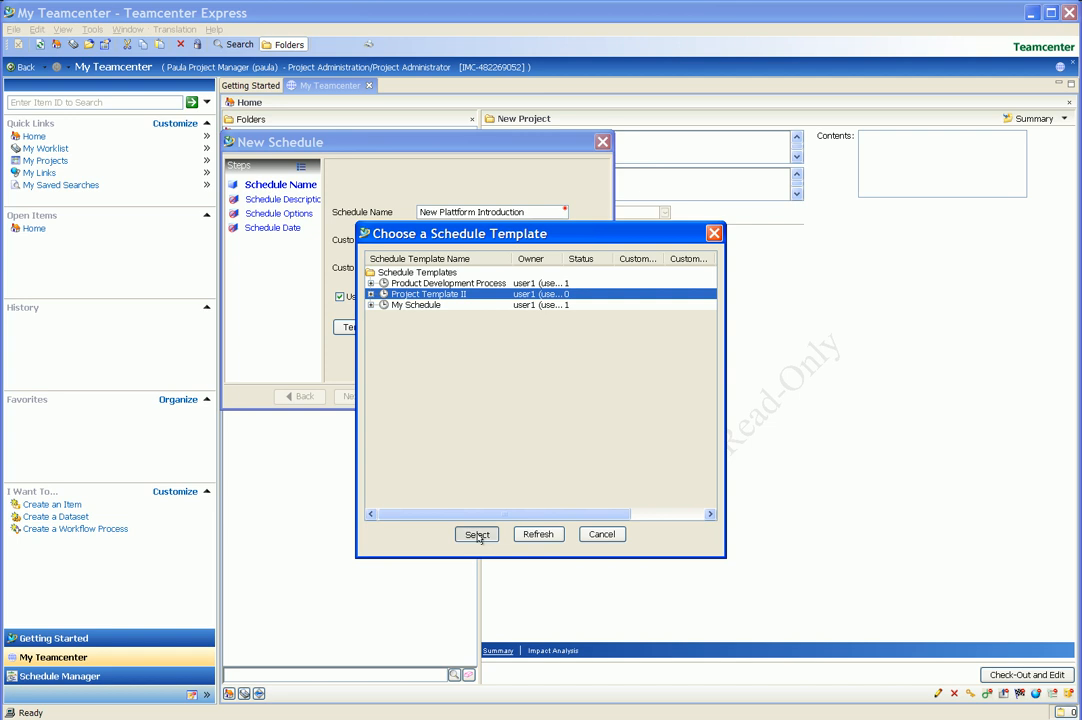
{"action": "left_click", "coordinate": [477, 533]}
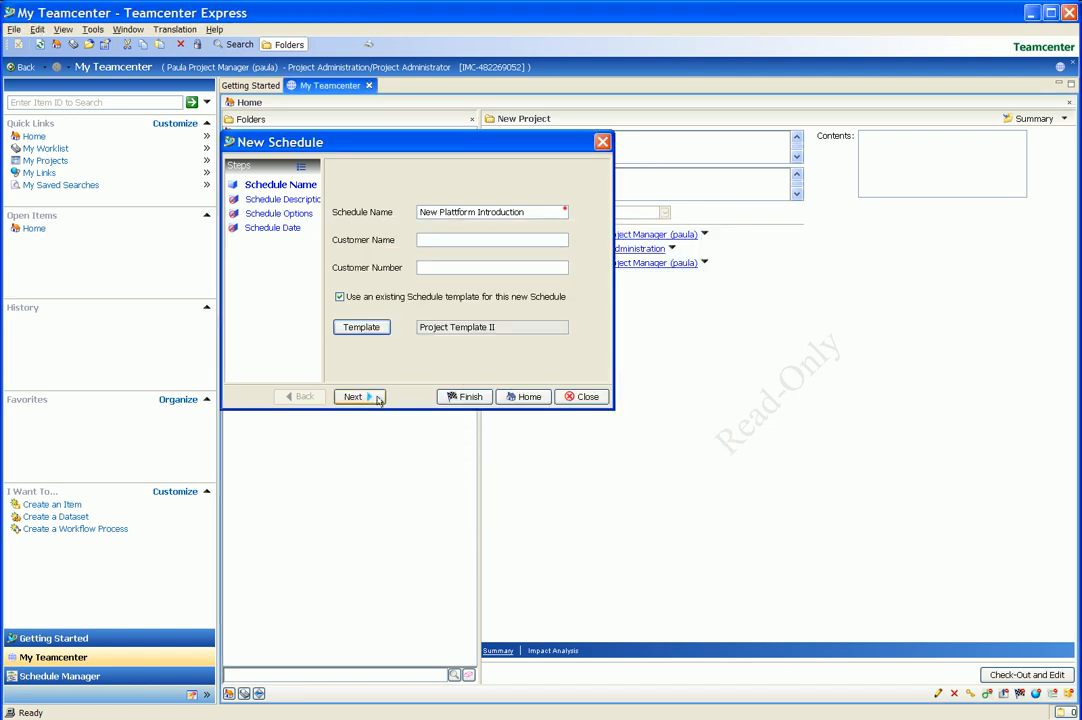
{"action": "left_click", "coordinate": [353, 396]}
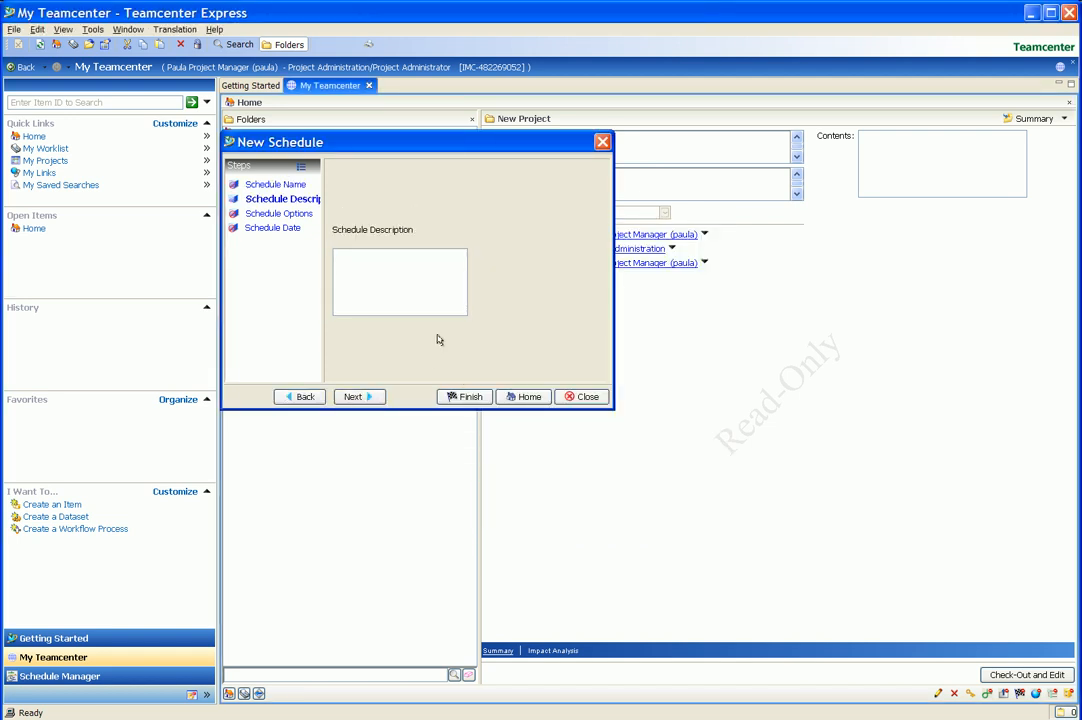
- Describe the schedule as 'New Product Introduction' and continue to the options step
{"action": "type", "text": "New"}
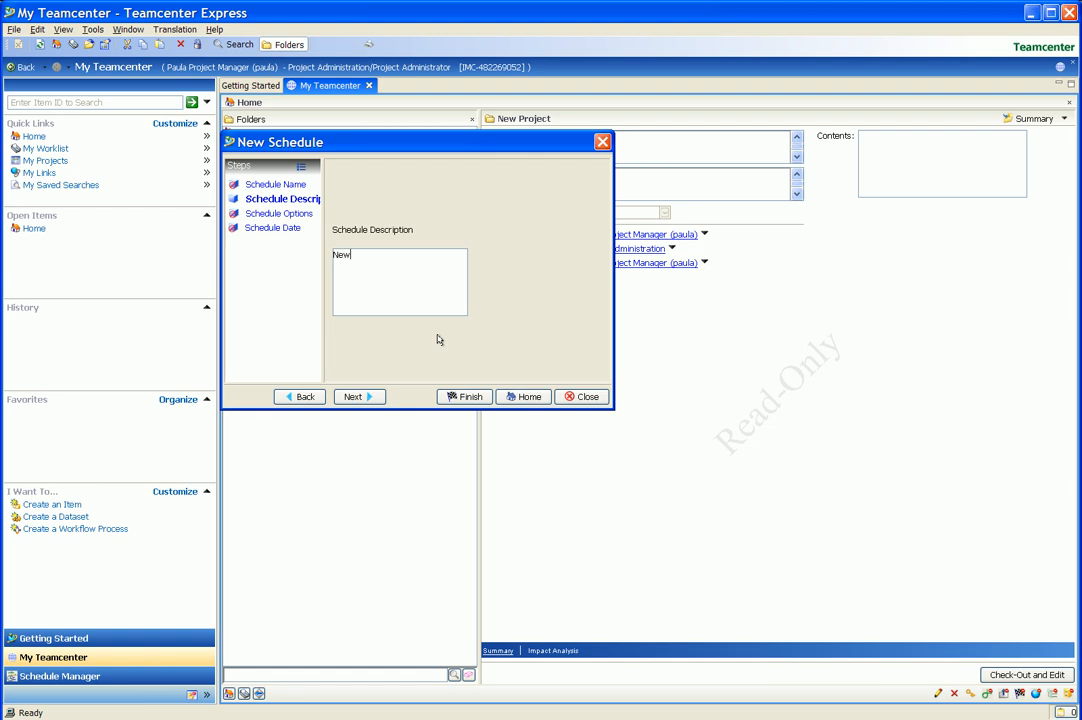
{"action": "type", "text": "Product Introd"}
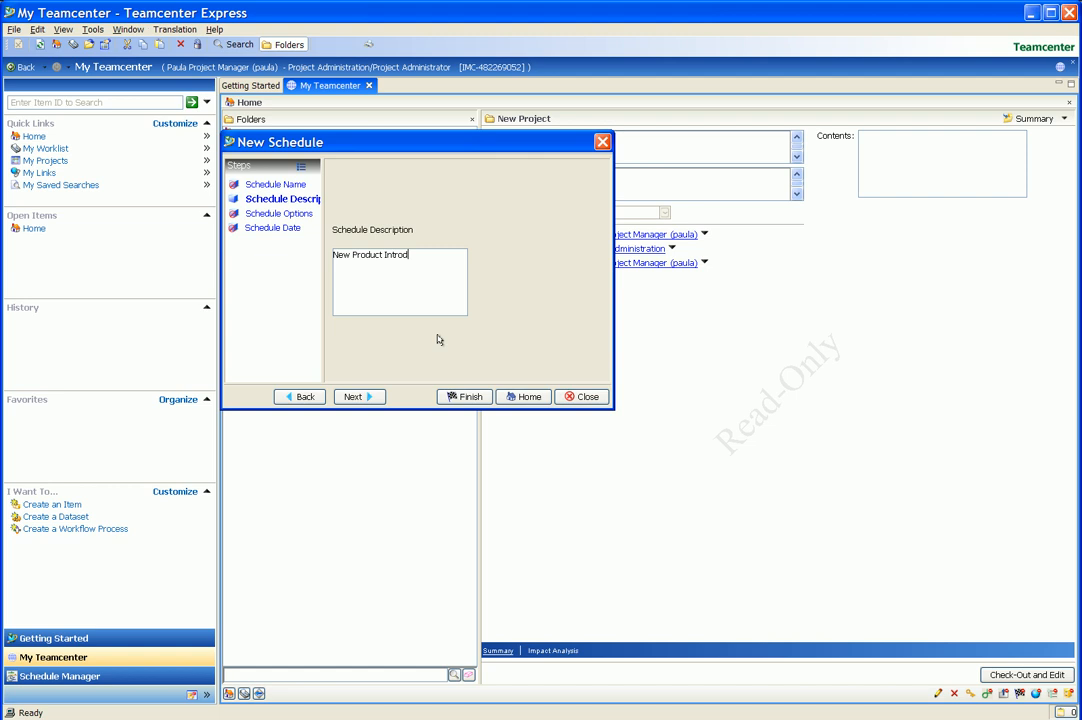
{"action": "type", "text": "uction"}
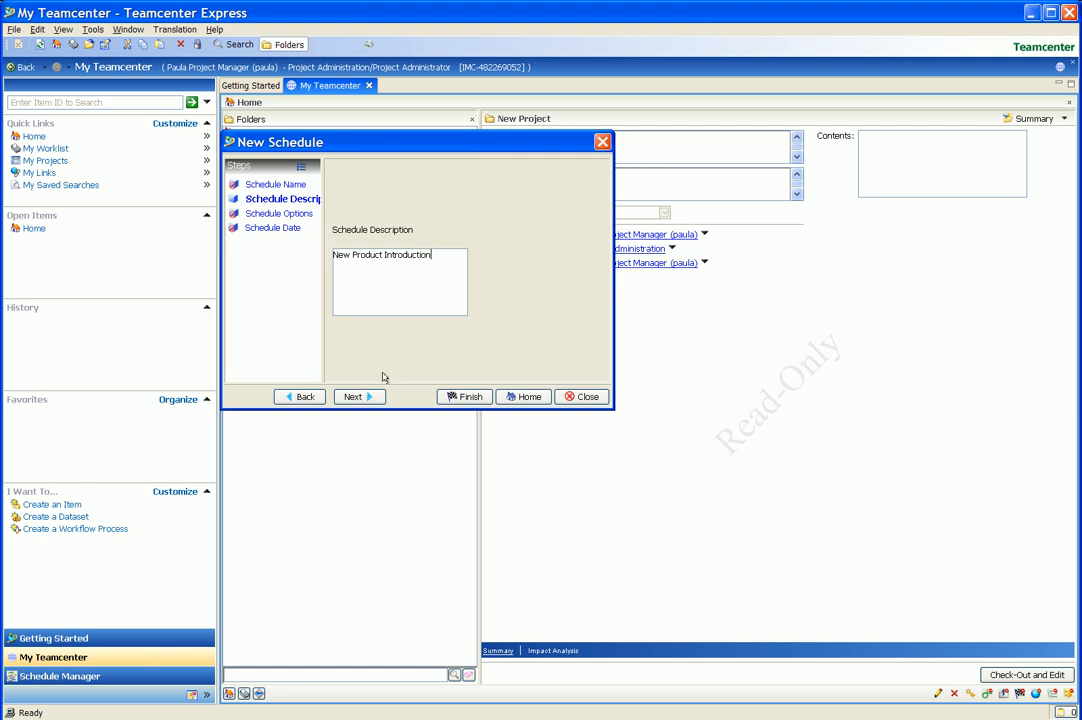
{"action": "mouse_move", "coordinate": [354, 396]}
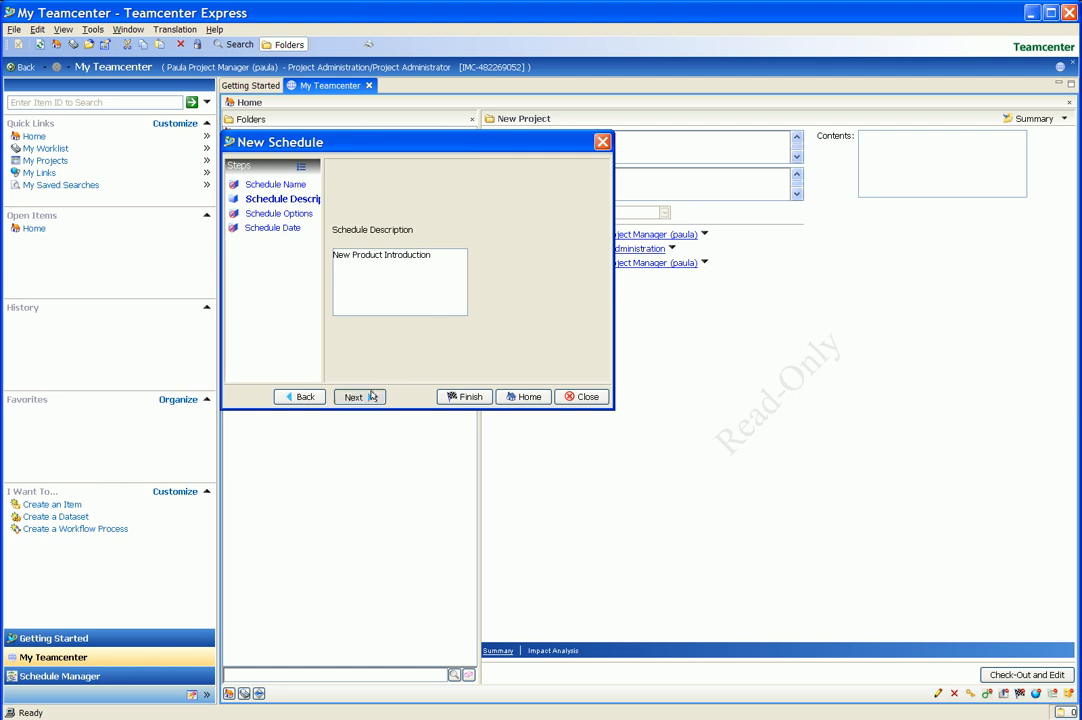
{"action": "left_click", "coordinate": [354, 396]}
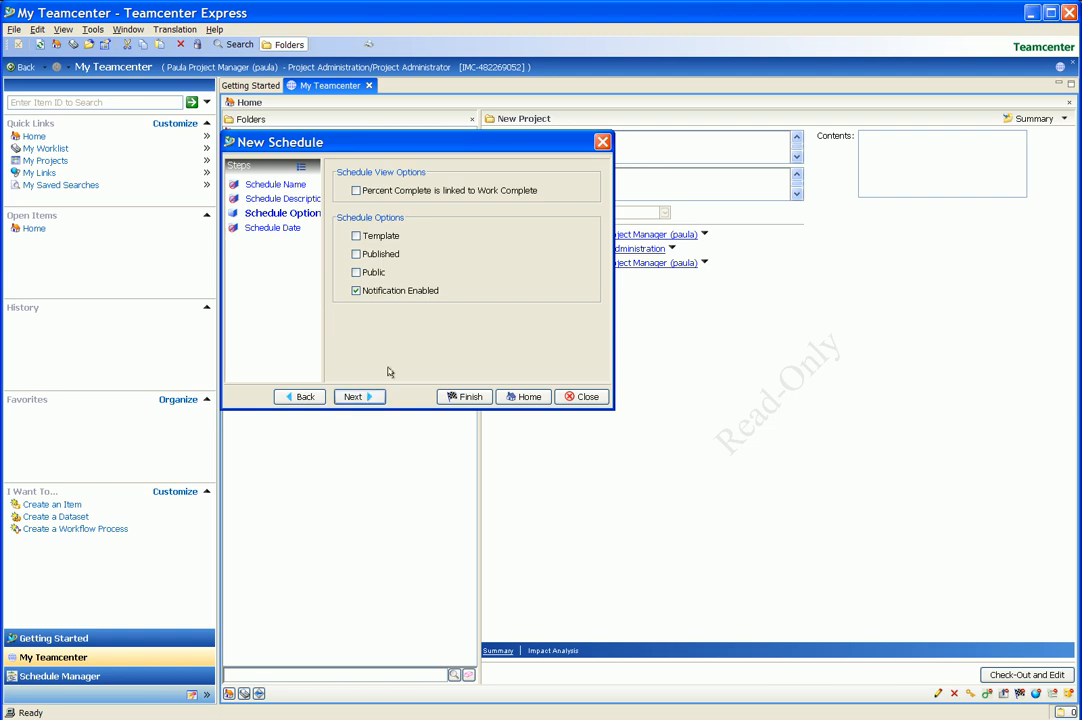
- Mark the schedule published and public, keep the 1-Apr-2008 start date and finish creating it
{"action": "left_click", "coordinate": [356, 253]}
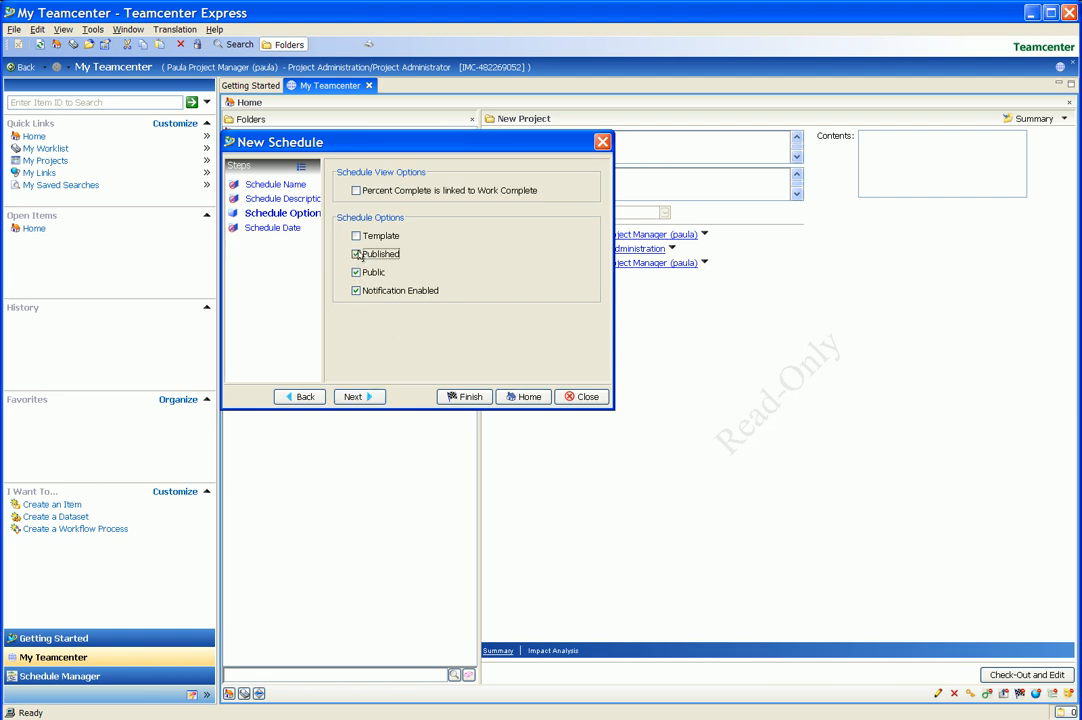
{"action": "left_click", "coordinate": [356, 396]}
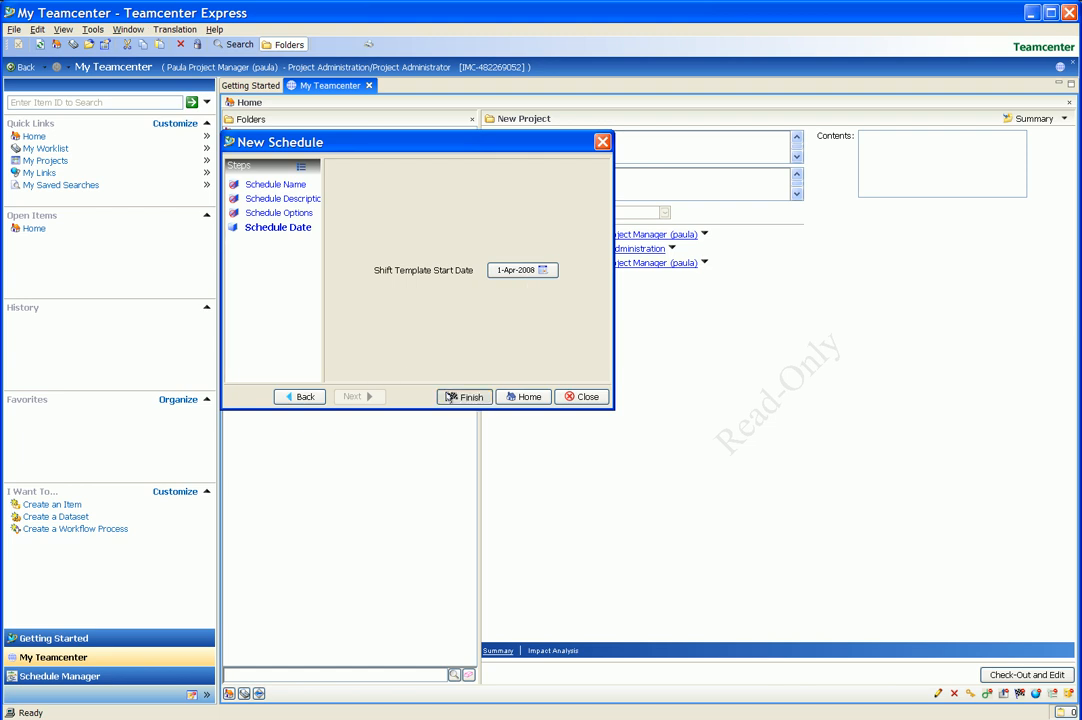
{"action": "left_click", "coordinate": [581, 396]}
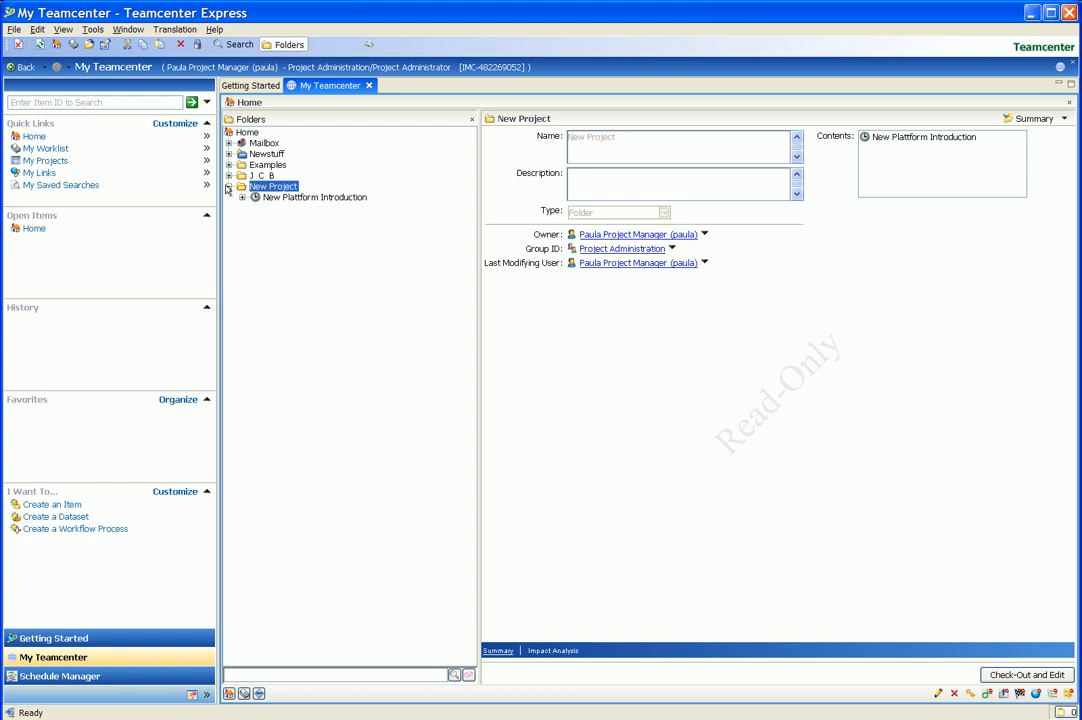
- Send the New Plattform Introduction schedule to Schedule Manager
{"action": "left_click", "coordinate": [314, 197]}
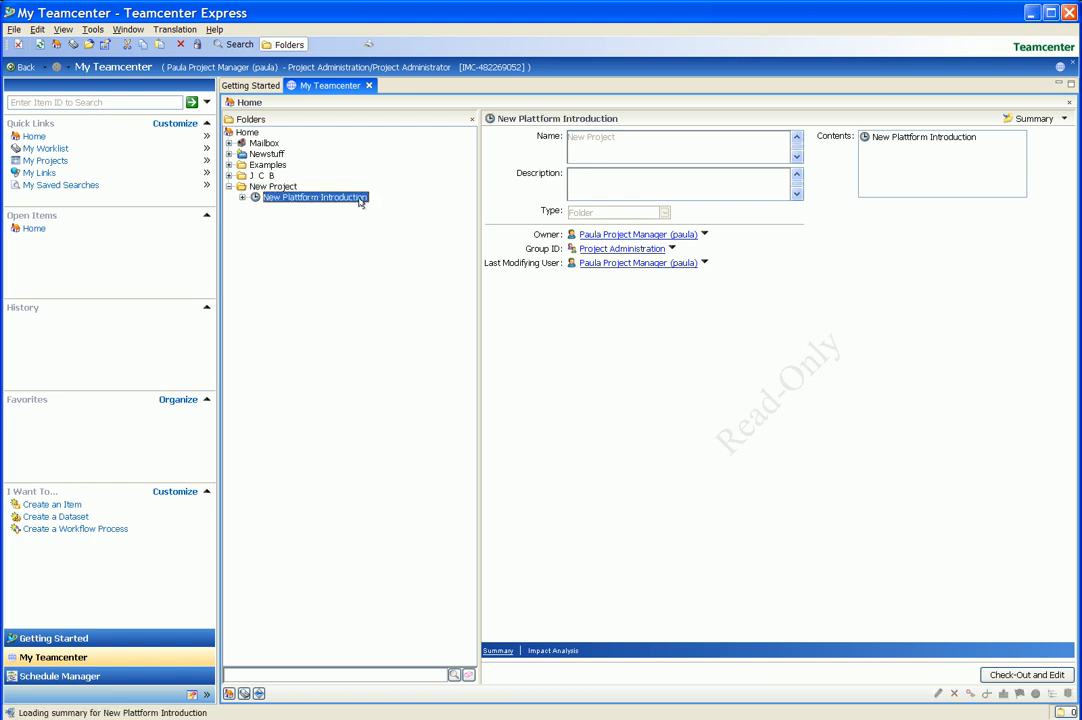
{"action": "right_click", "coordinate": [315, 197]}
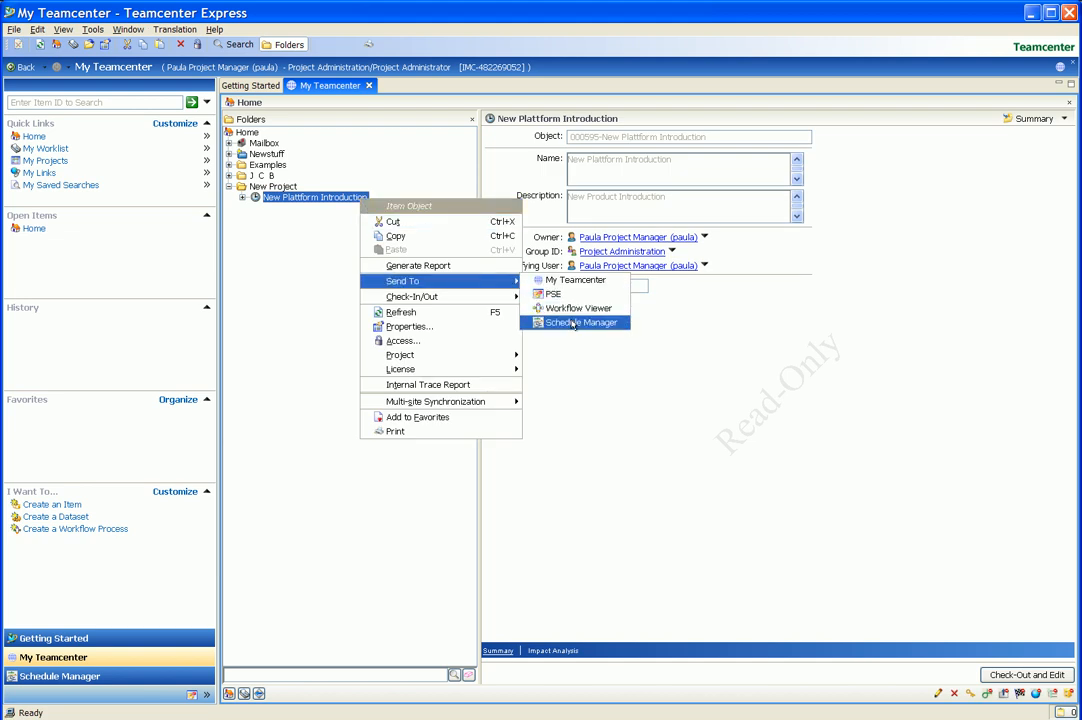
{"action": "left_click", "coordinate": [578, 322]}
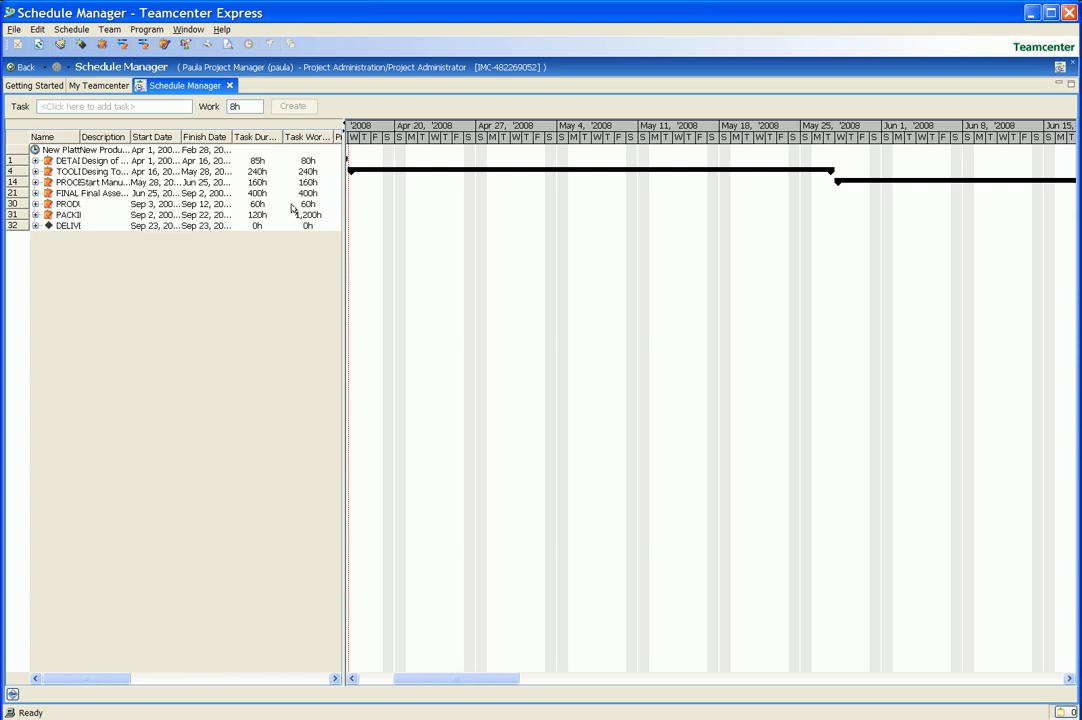
- Expand all tasks in the schedule from the schedule commands
{"action": "left_click", "coordinate": [71, 29]}
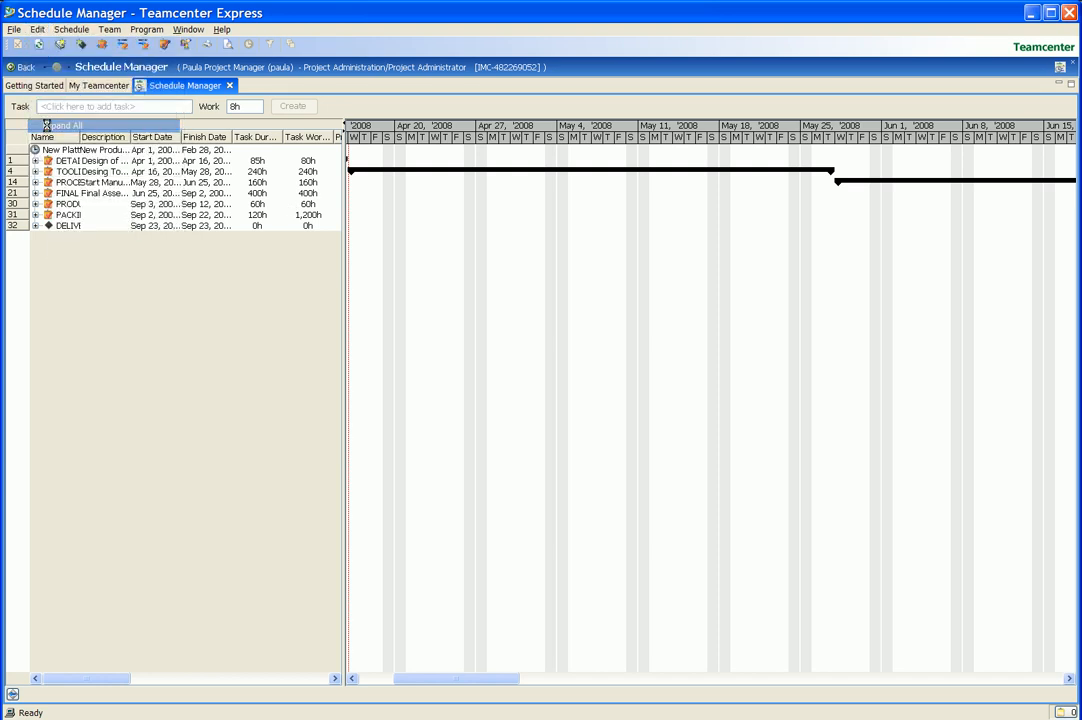
{"action": "left_click", "coordinate": [64, 124]}
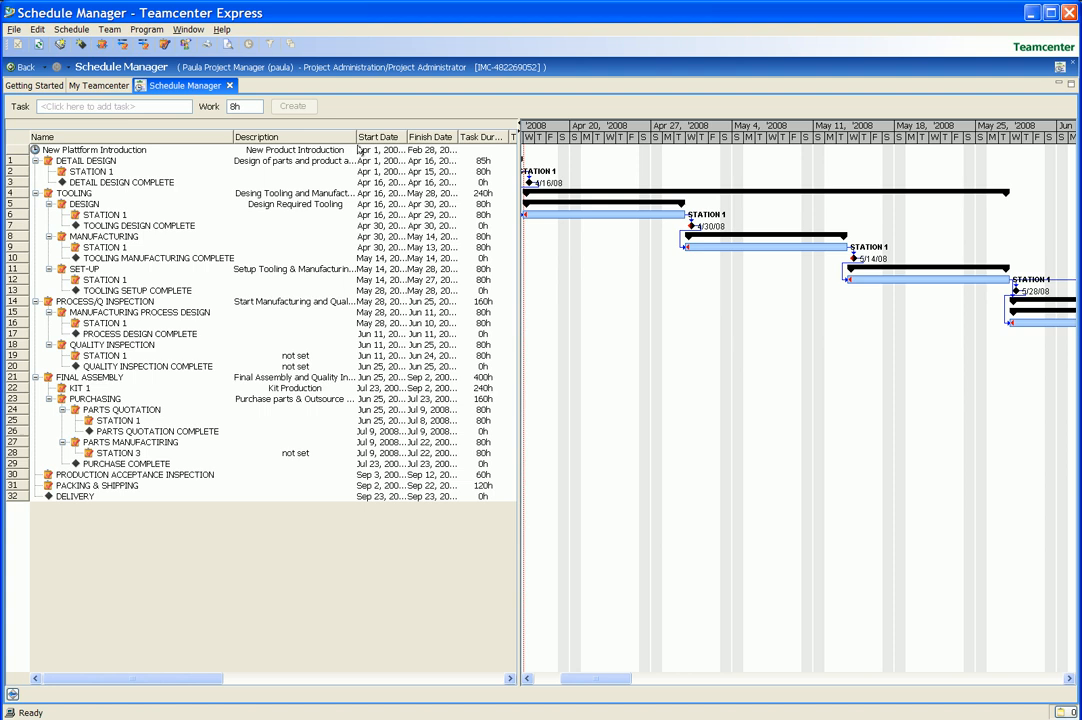
{"action": "left_click", "coordinate": [71, 29]}
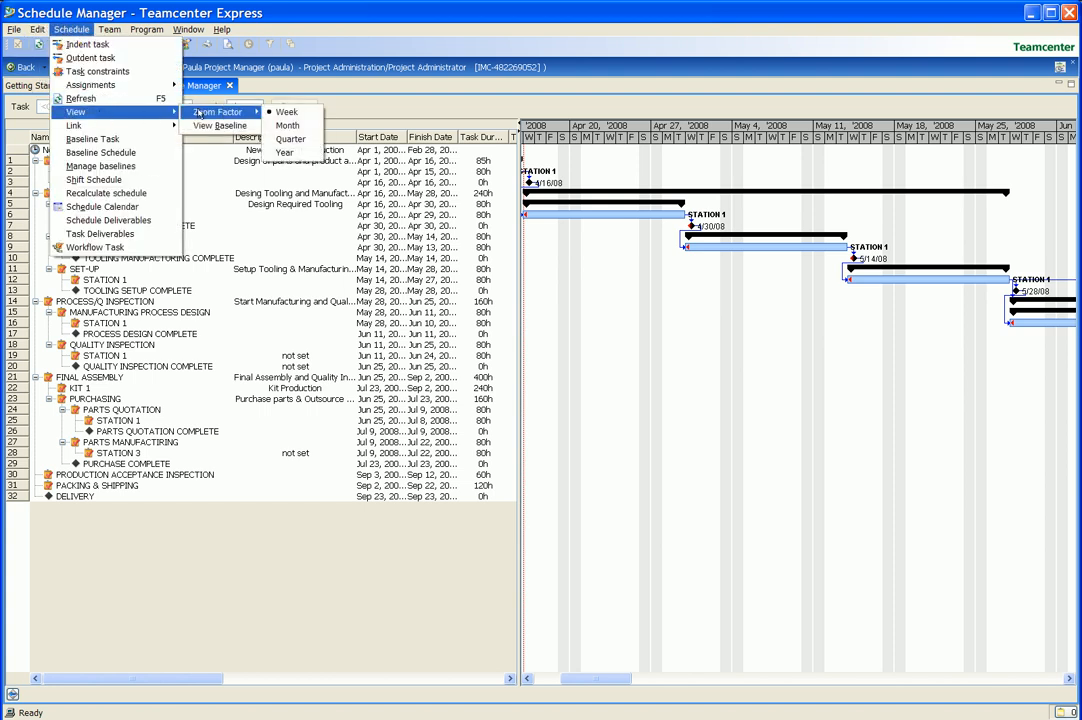
{"action": "left_click", "coordinate": [291, 138]}
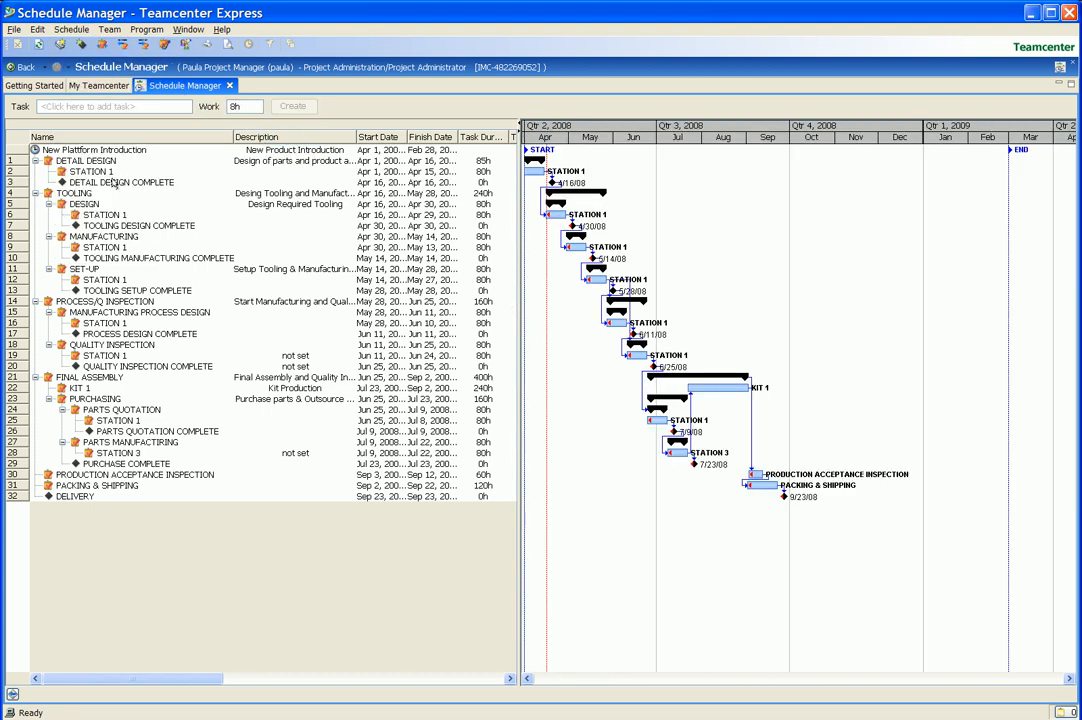
- Bring up the actions for the first STATION 1 task under DETAIL DESIGN
{"action": "left_click", "coordinate": [100, 171]}
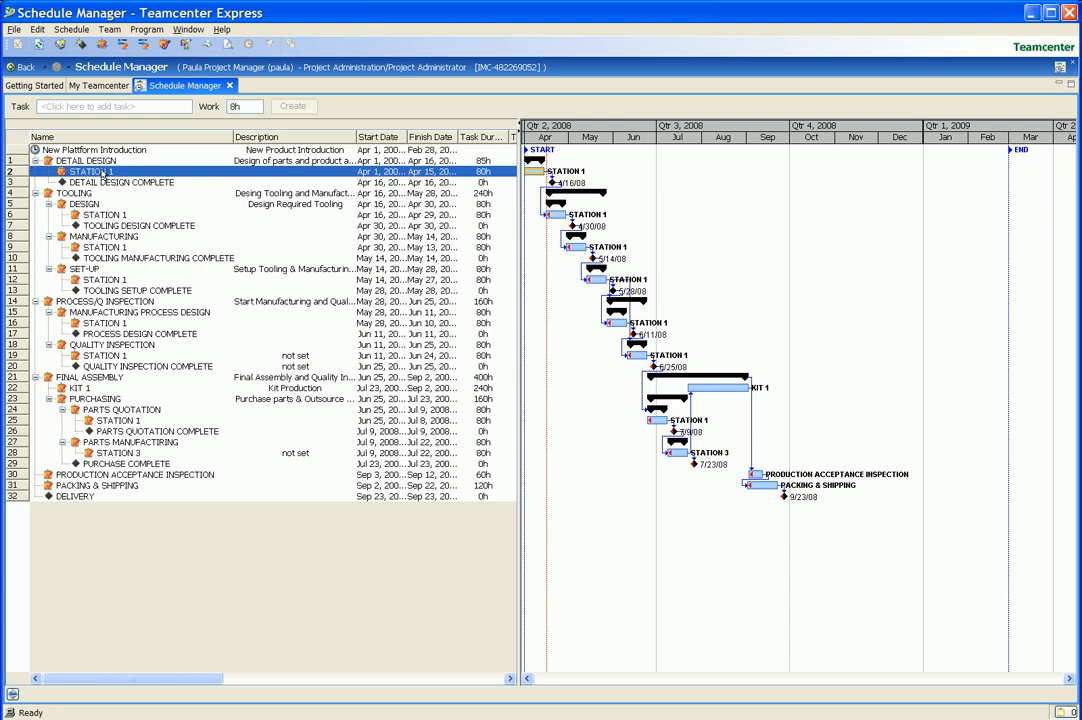
{"action": "right_click", "coordinate": [100, 171]}
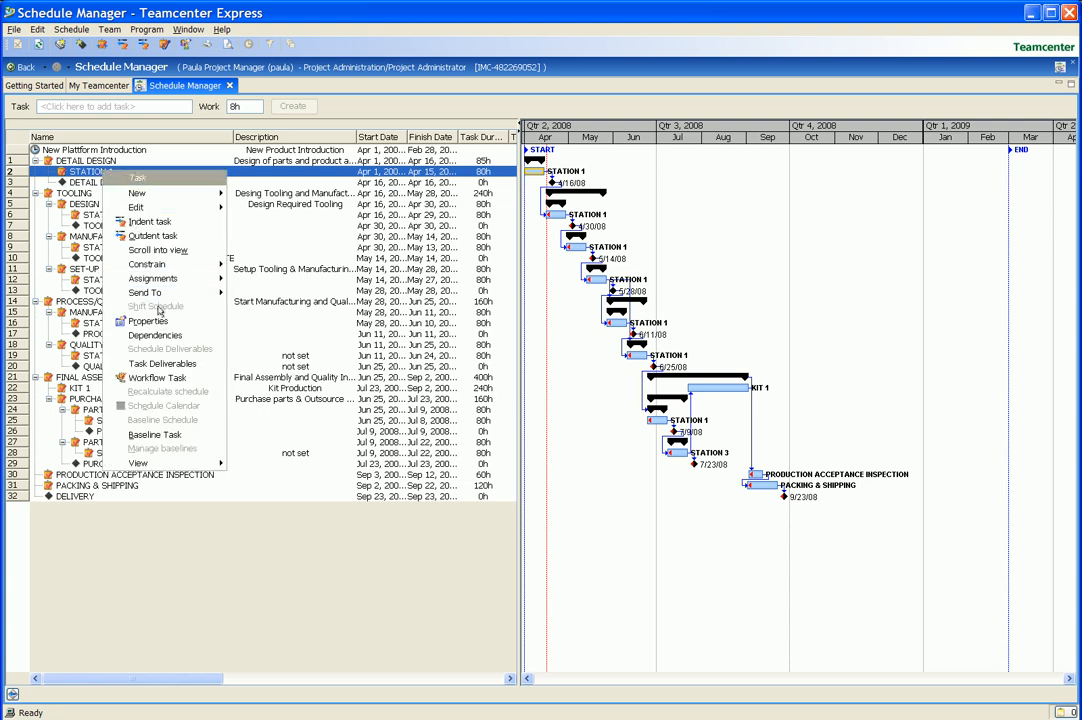
- In Properties, name the task 'TcX Development WF' and describe it as launching a TcX development process
{"action": "left_click", "coordinate": [149, 321]}
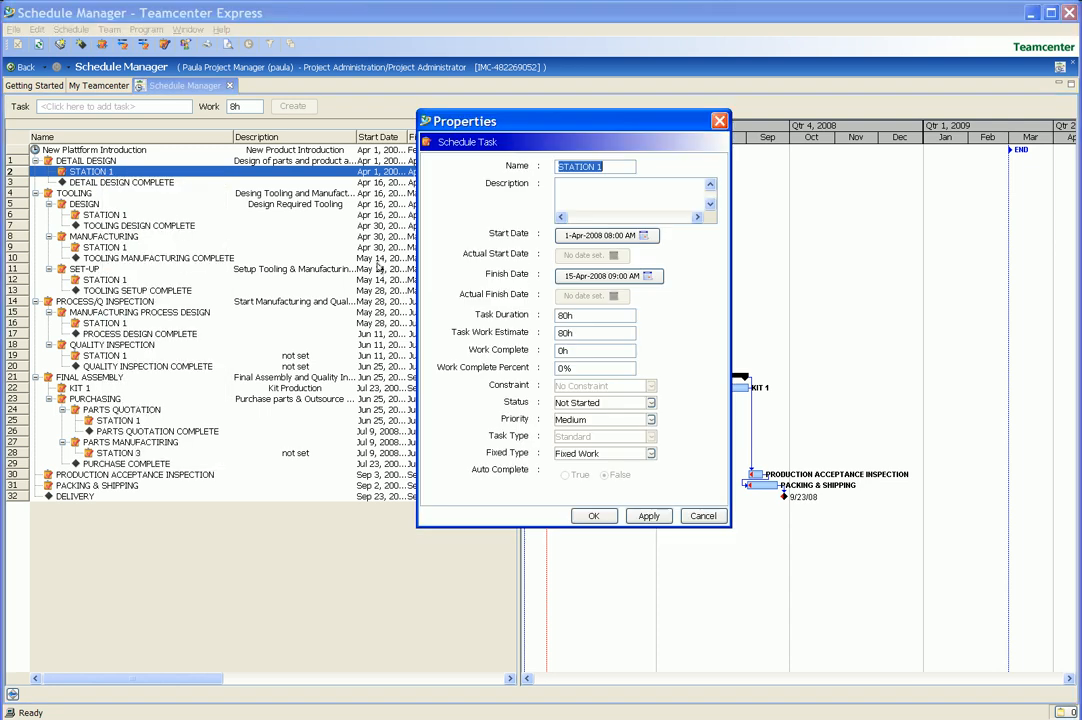
{"action": "type", "text": "D"}
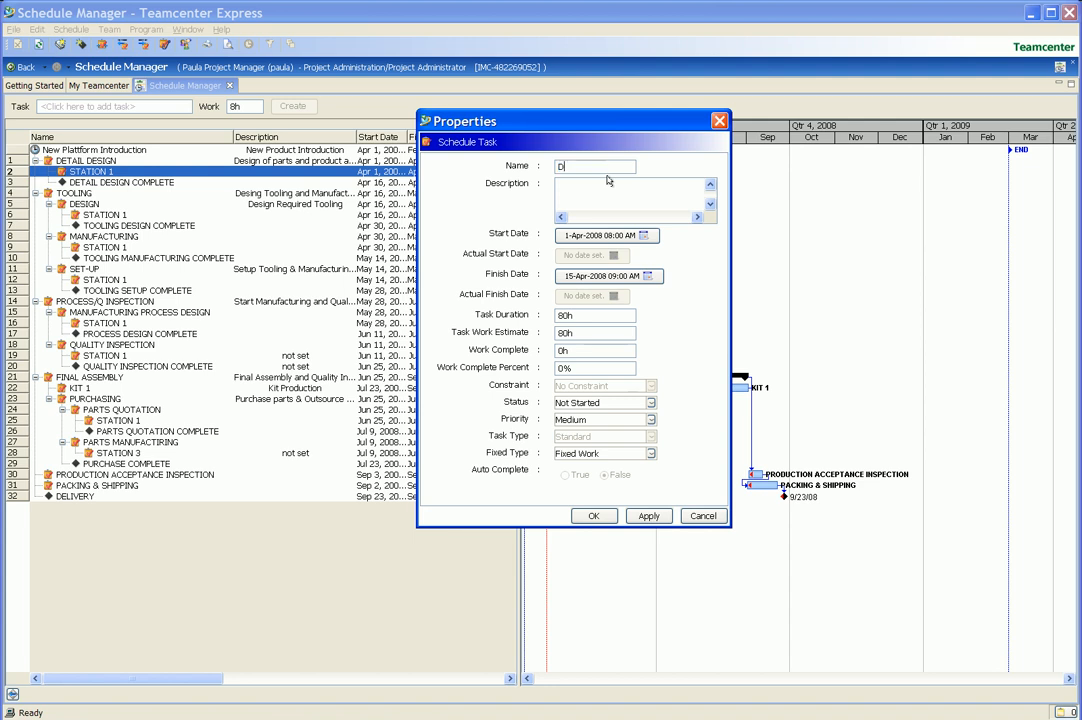
{"action": "type", "text": "evelopment"}
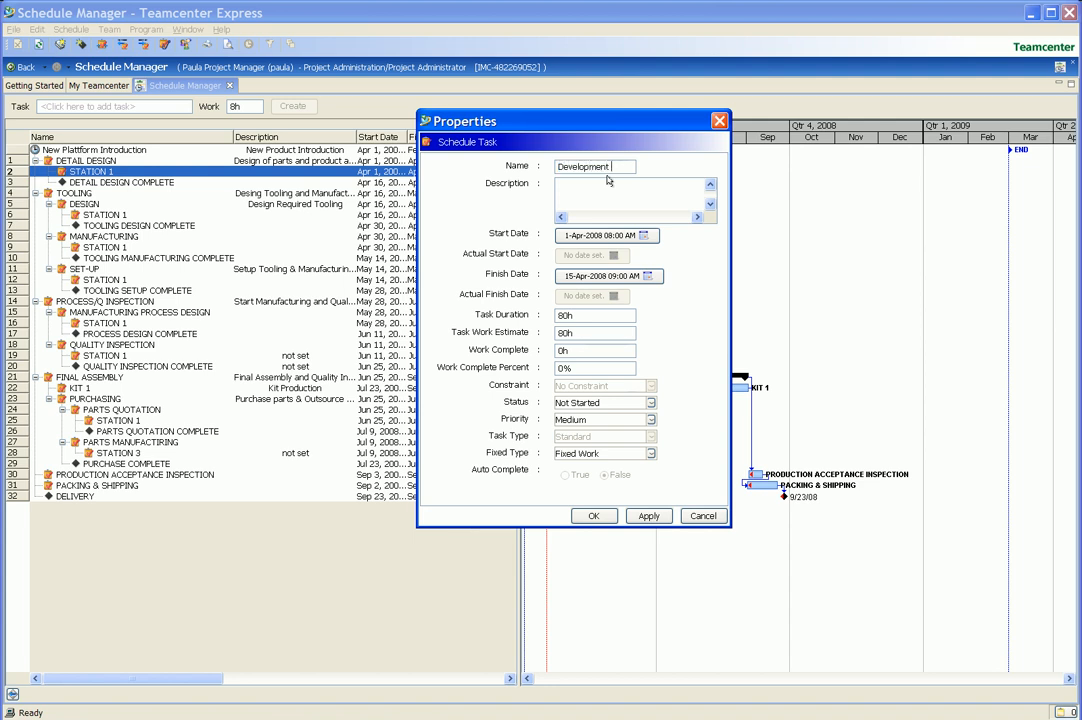
{"action": "type", "text": "WF"}
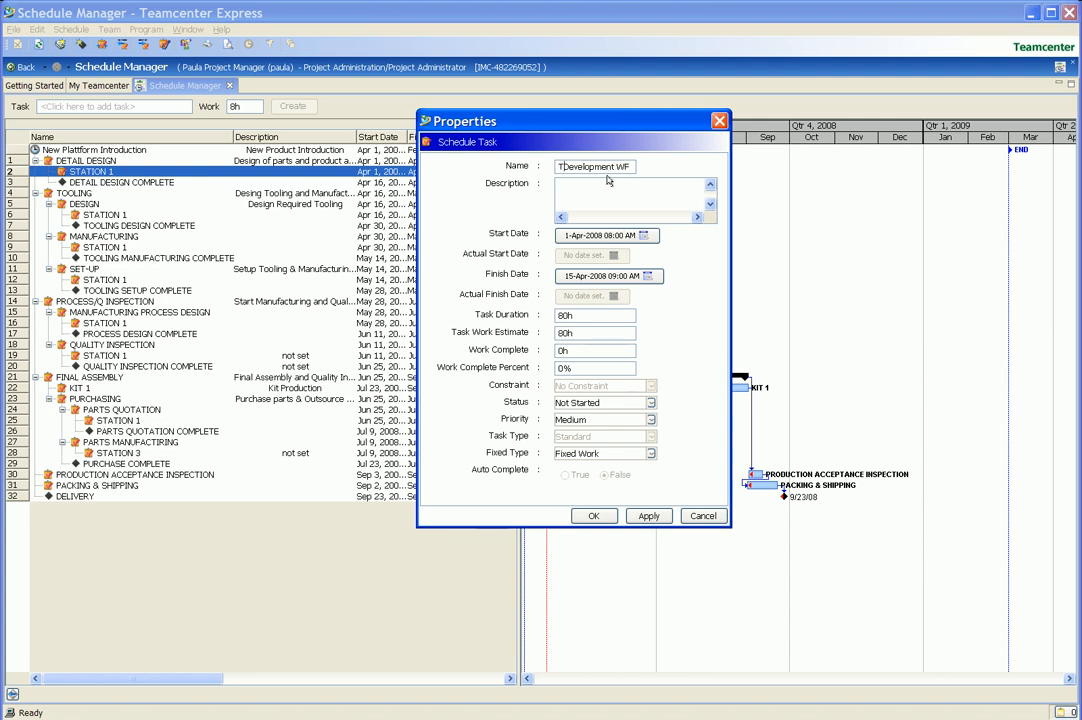
{"action": "type", "text": "TcX Development V"}
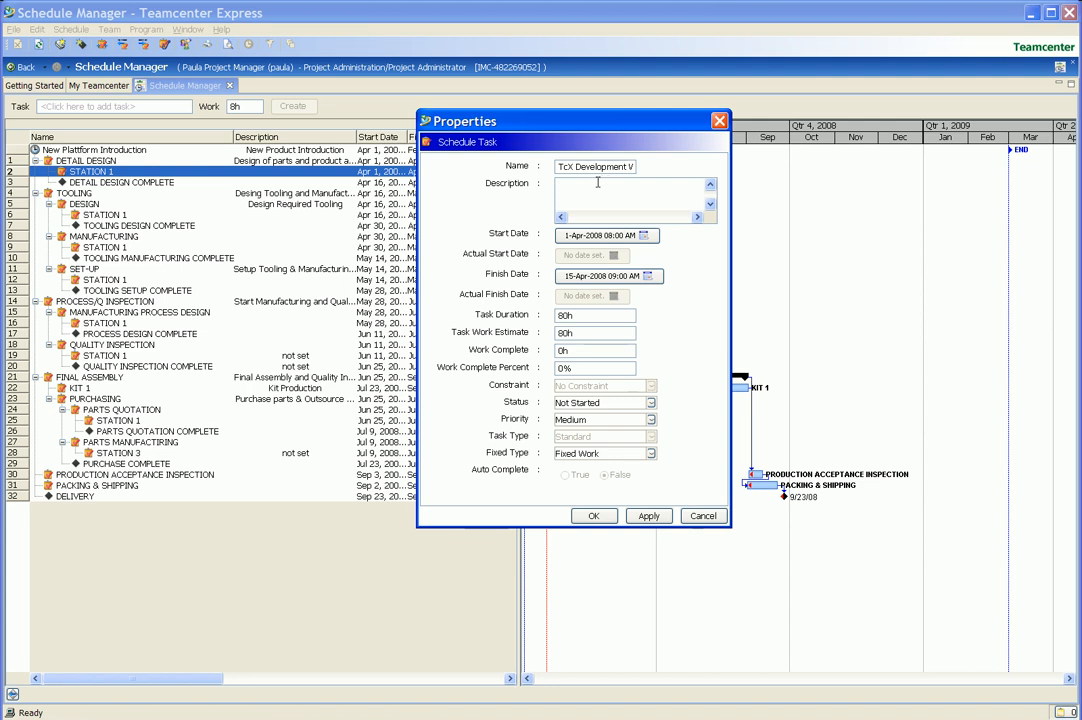
{"action": "type", "text": "Lau"}
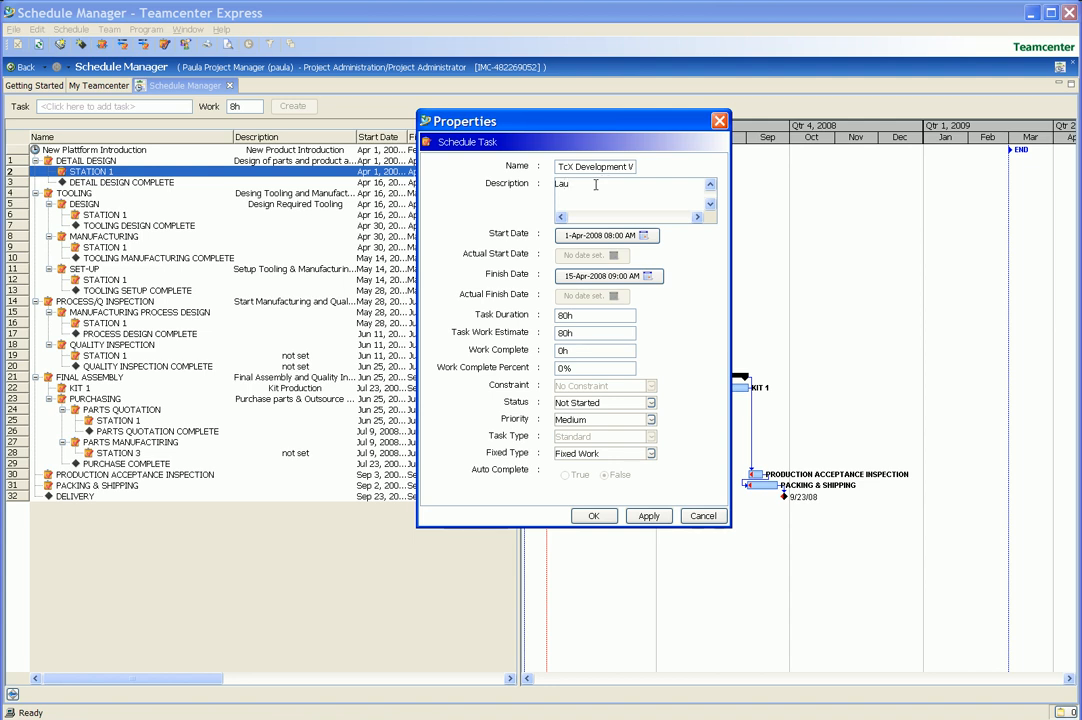
{"action": "type", "text": "ch TcX Development"}
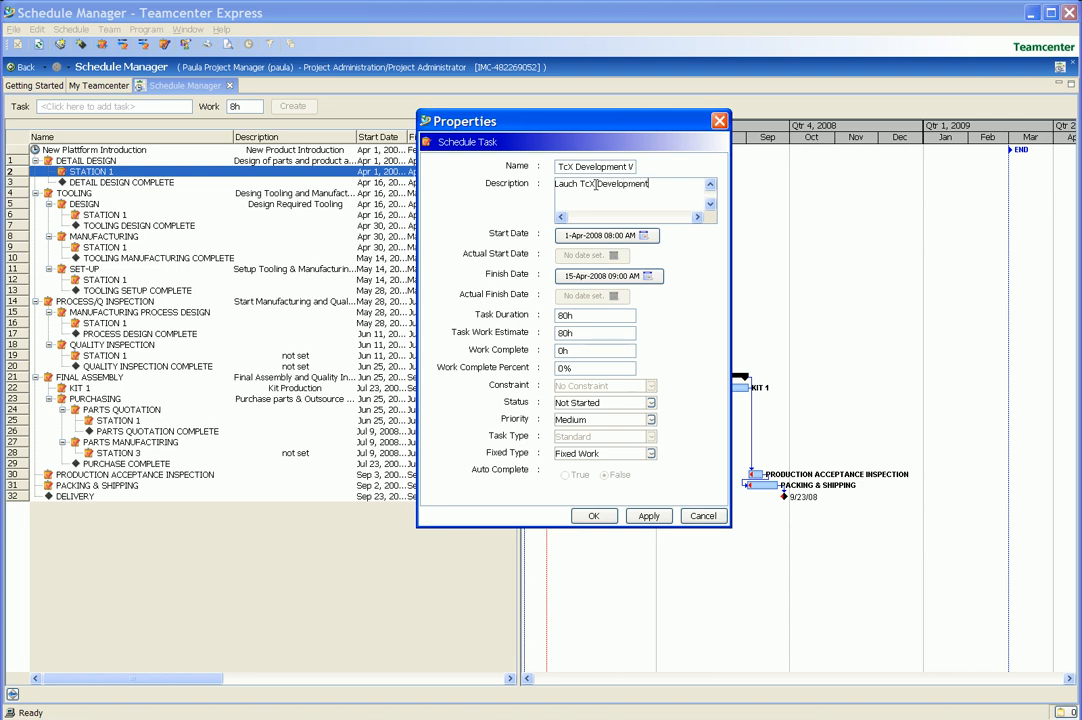
{"action": "type", "text": "Pro"}
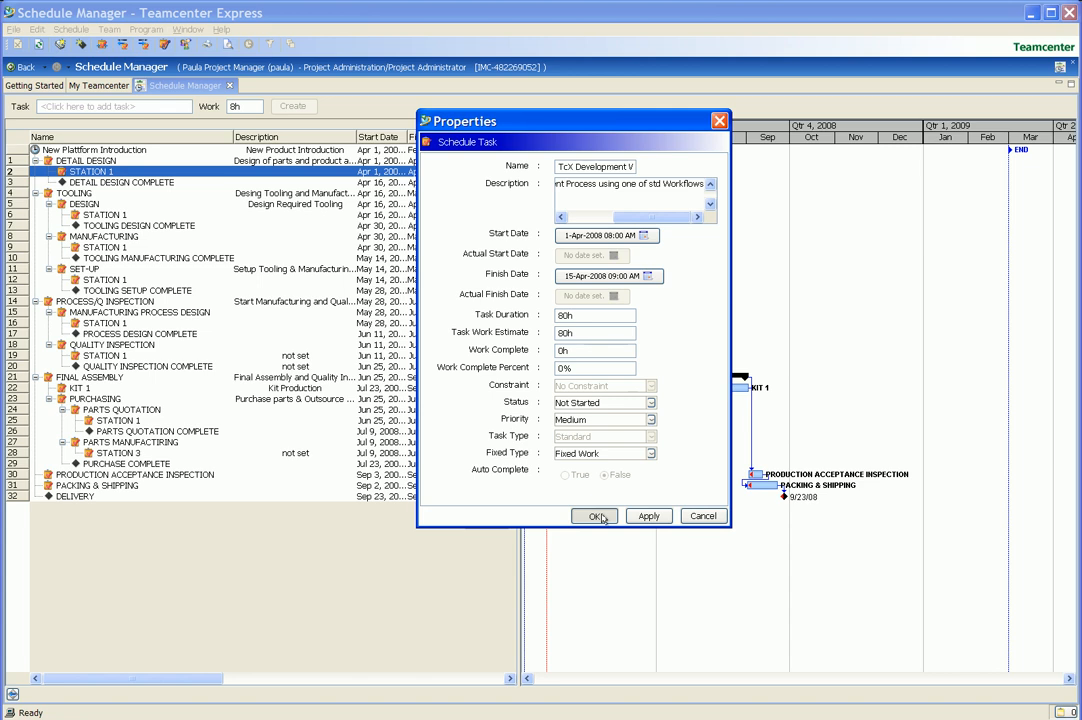
{"action": "left_click", "coordinate": [593, 516]}
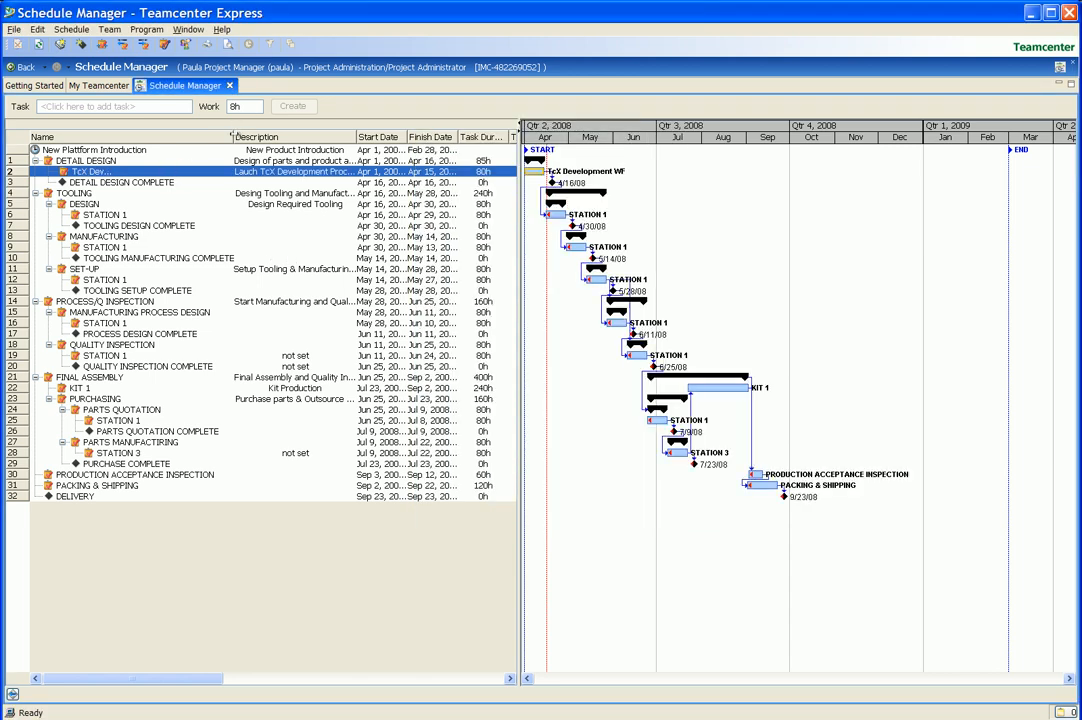
- Make TcX Development WF a workflow task using the Development Release template and reselect it
{"action": "right_click", "coordinate": [90, 171]}
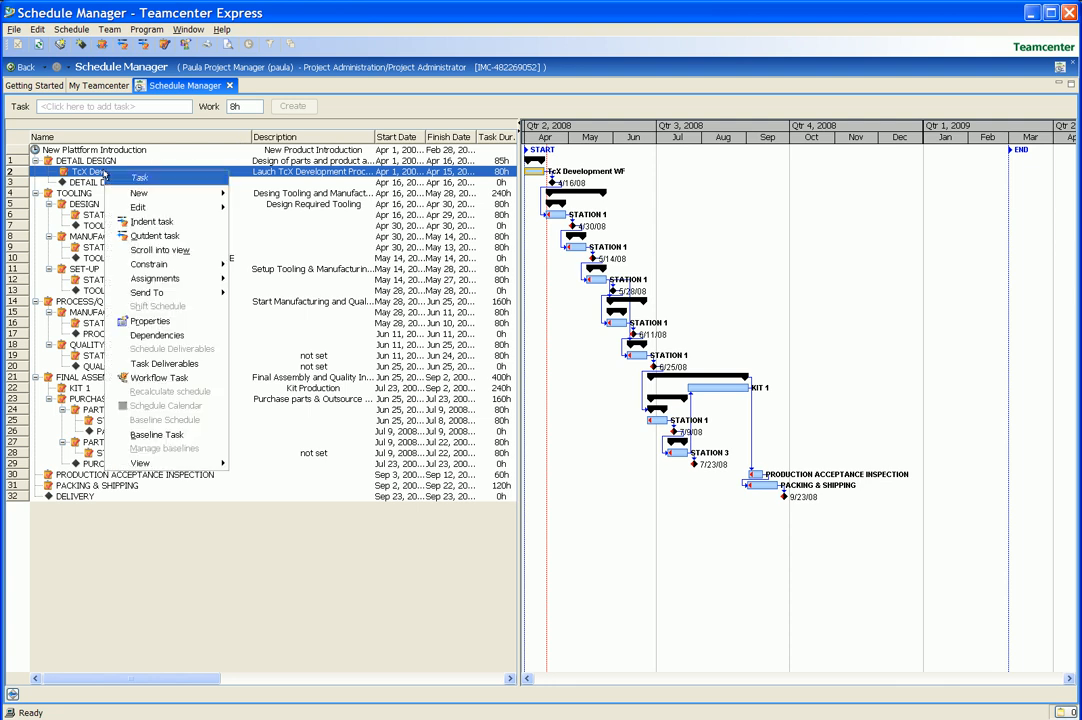
{"action": "mouse_move", "coordinate": [160, 377]}
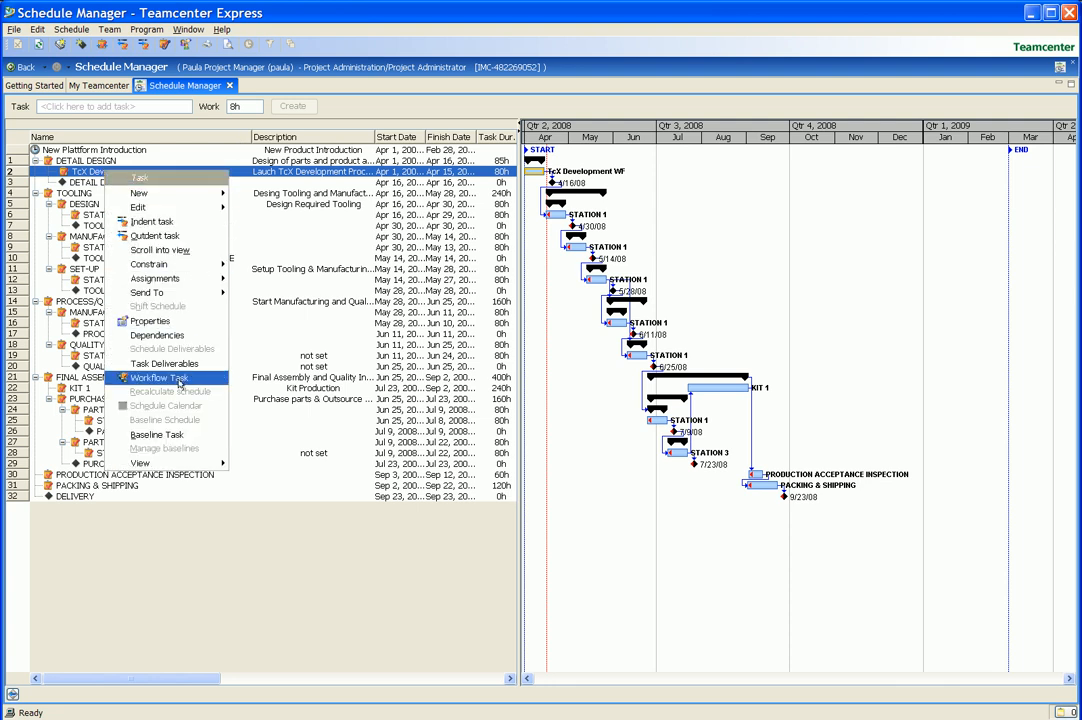
{"action": "left_click", "coordinate": [159, 378]}
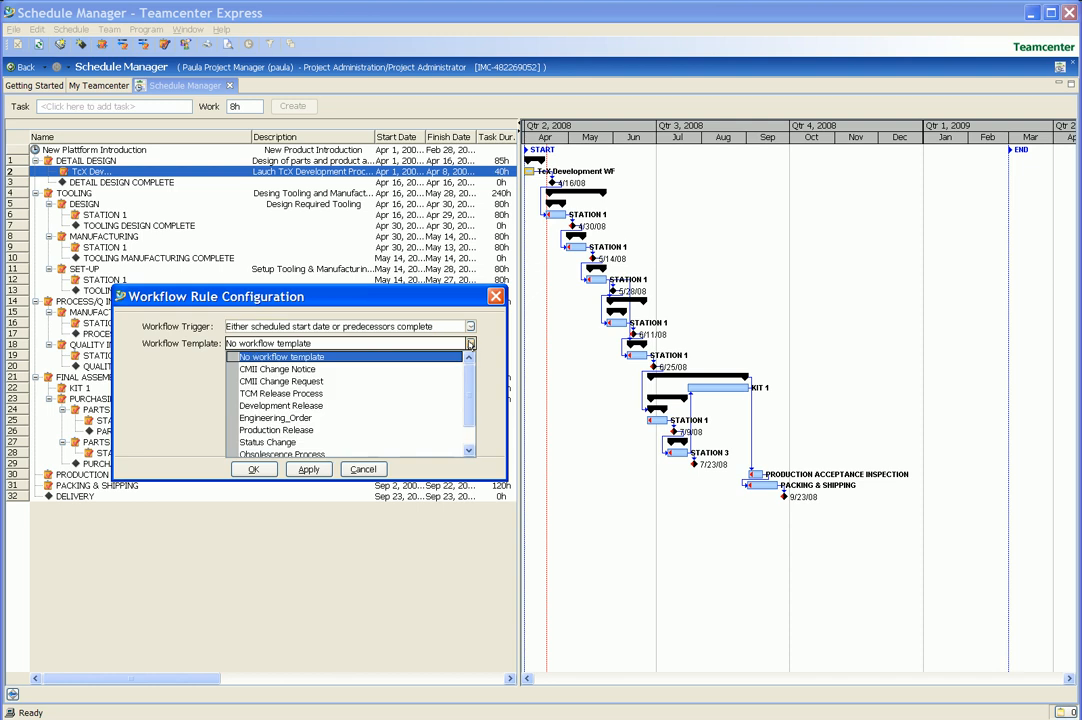
{"action": "left_click", "coordinate": [281, 405]}
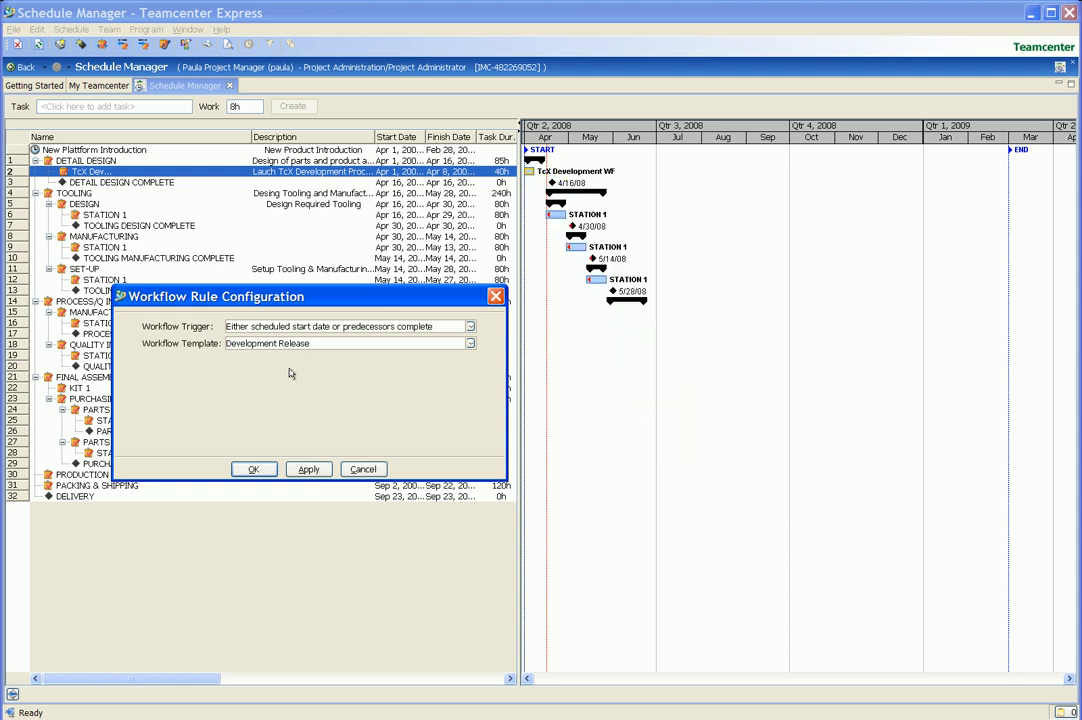
{"action": "left_click", "coordinate": [253, 469]}
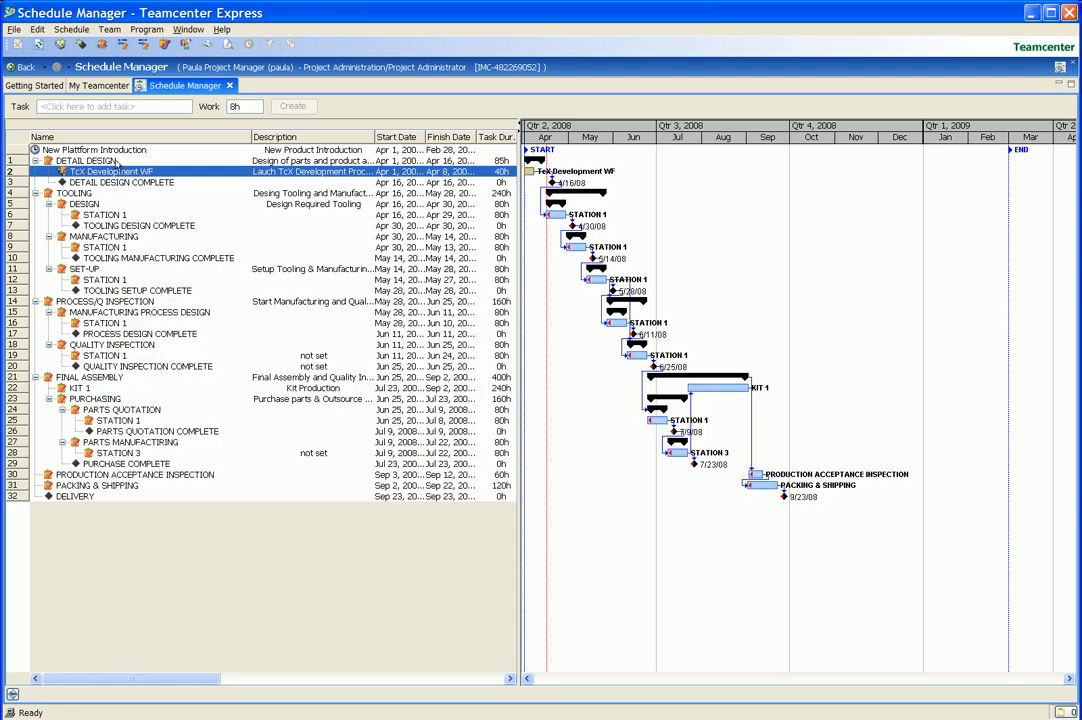
{"action": "left_click", "coordinate": [90, 161]}
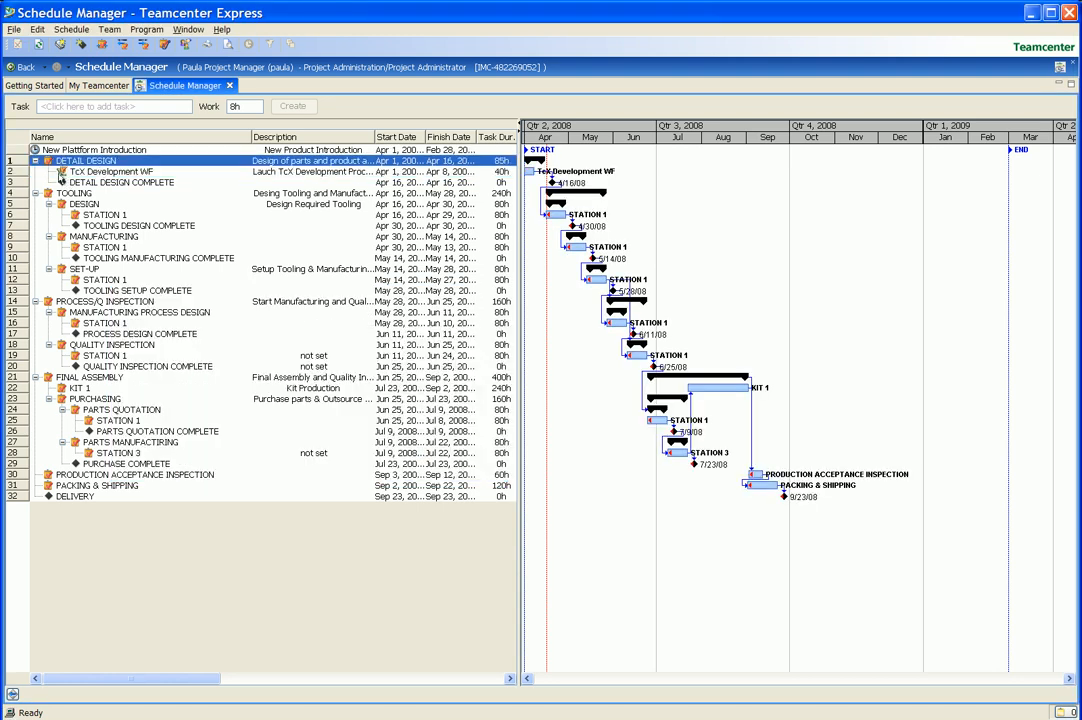
{"action": "left_click", "coordinate": [110, 171]}
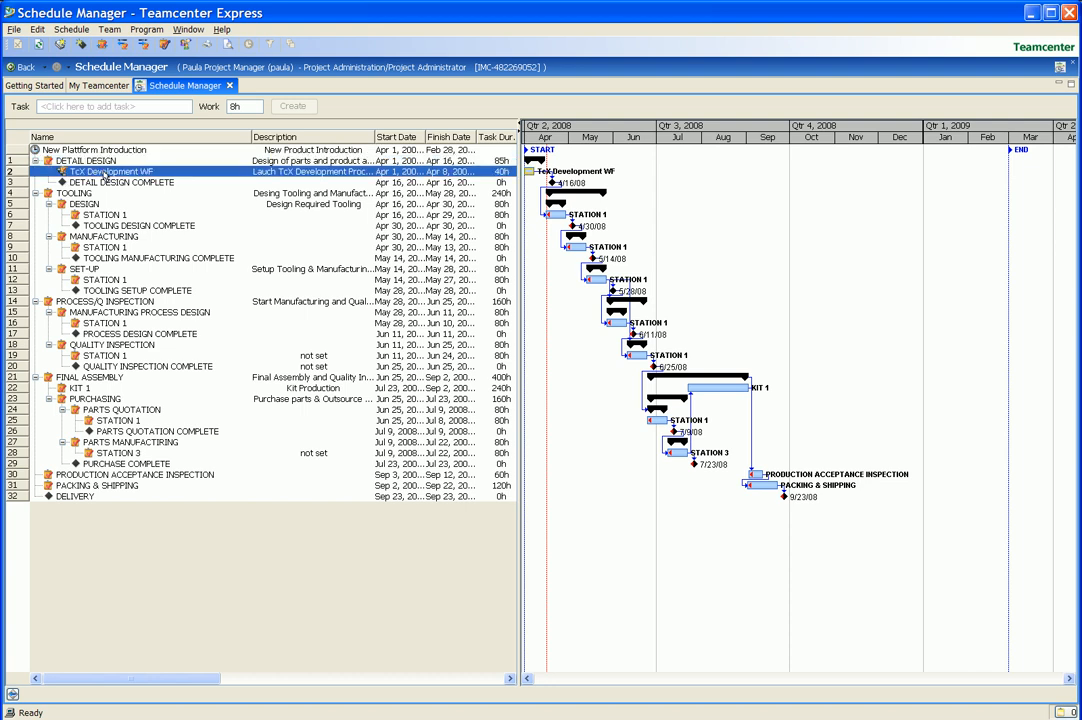
{"action": "right_click", "coordinate": [110, 171]}
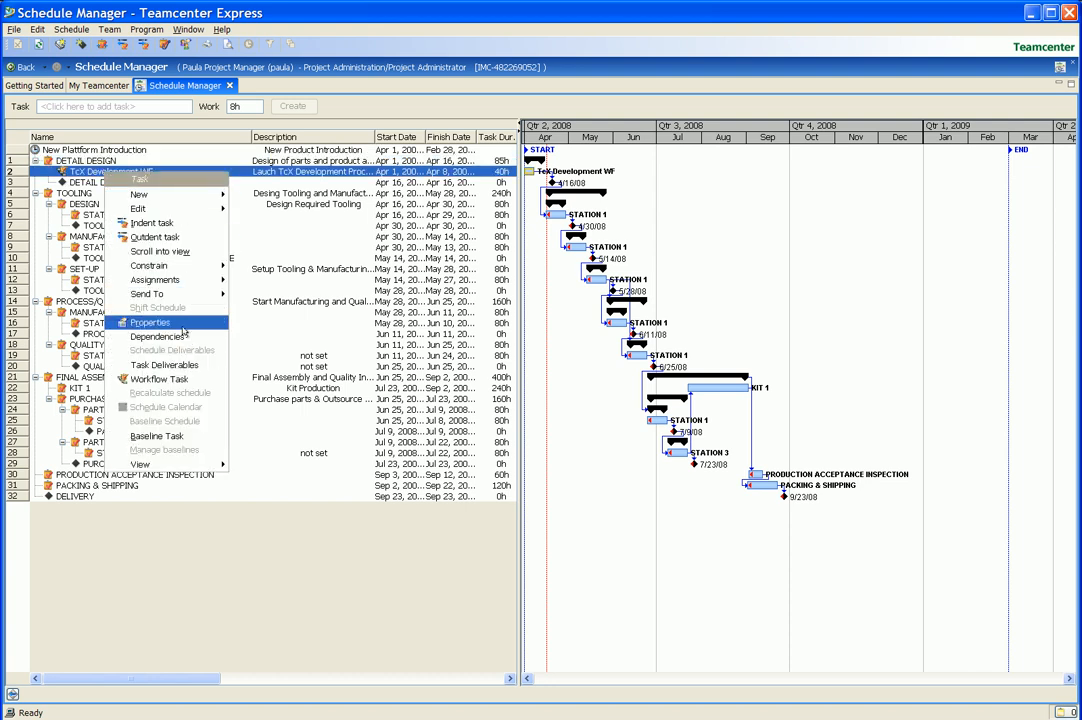
{"action": "left_click", "coordinate": [149, 322]}
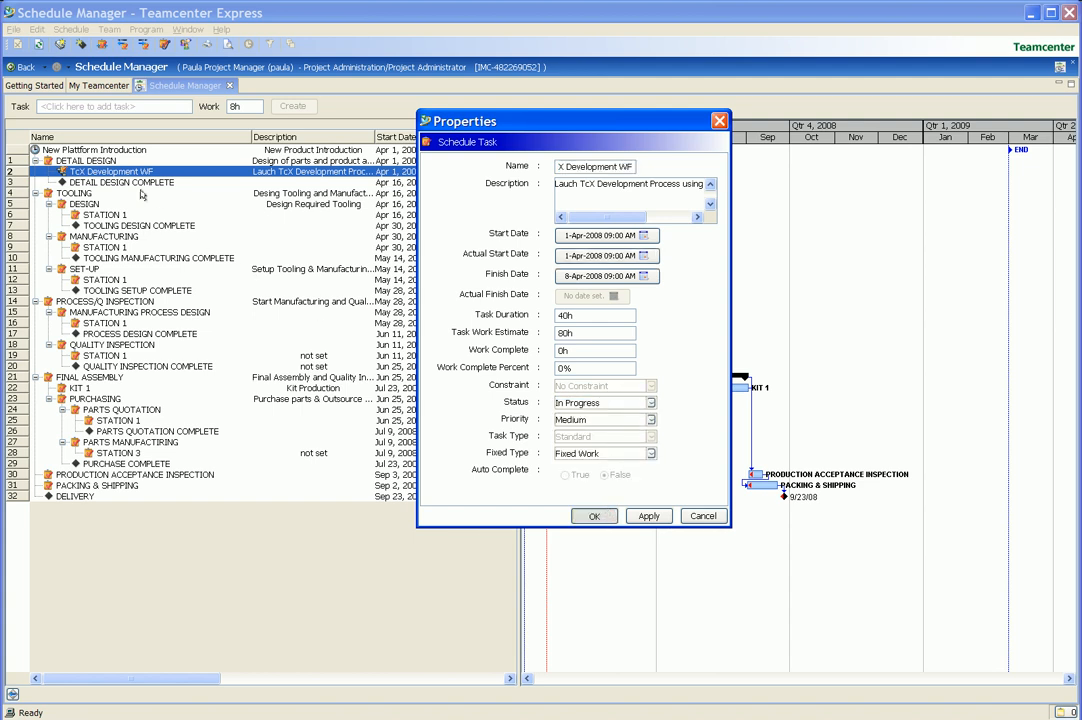
{"action": "left_click", "coordinate": [594, 516]}
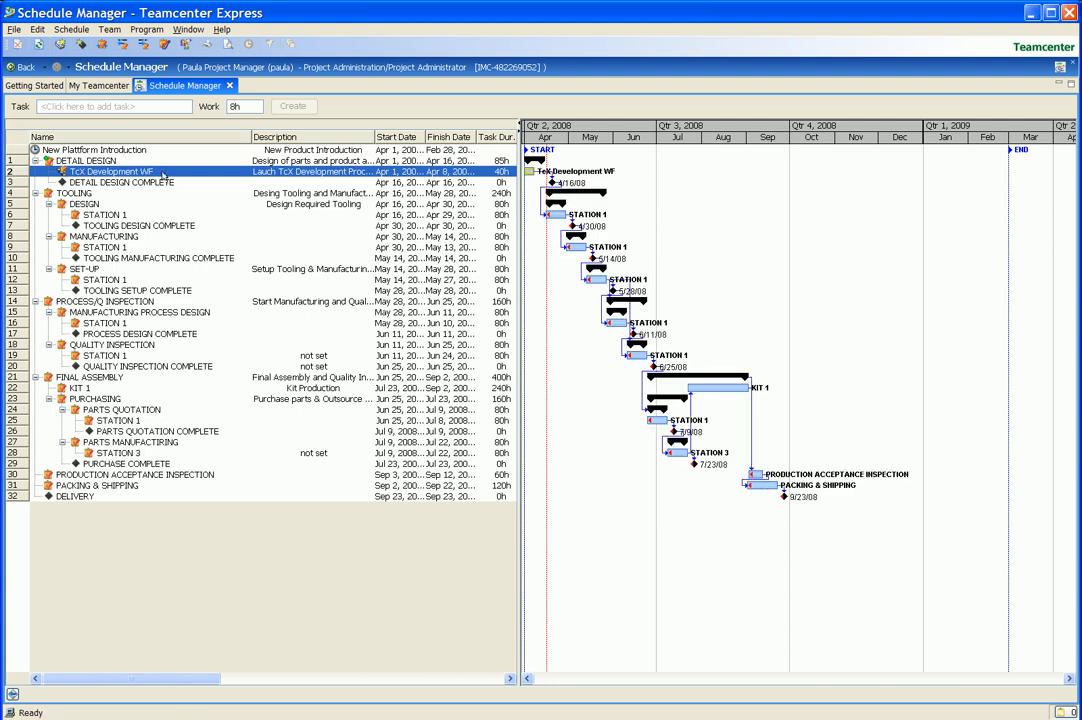
{"action": "mouse_move", "coordinate": [155, 163]}
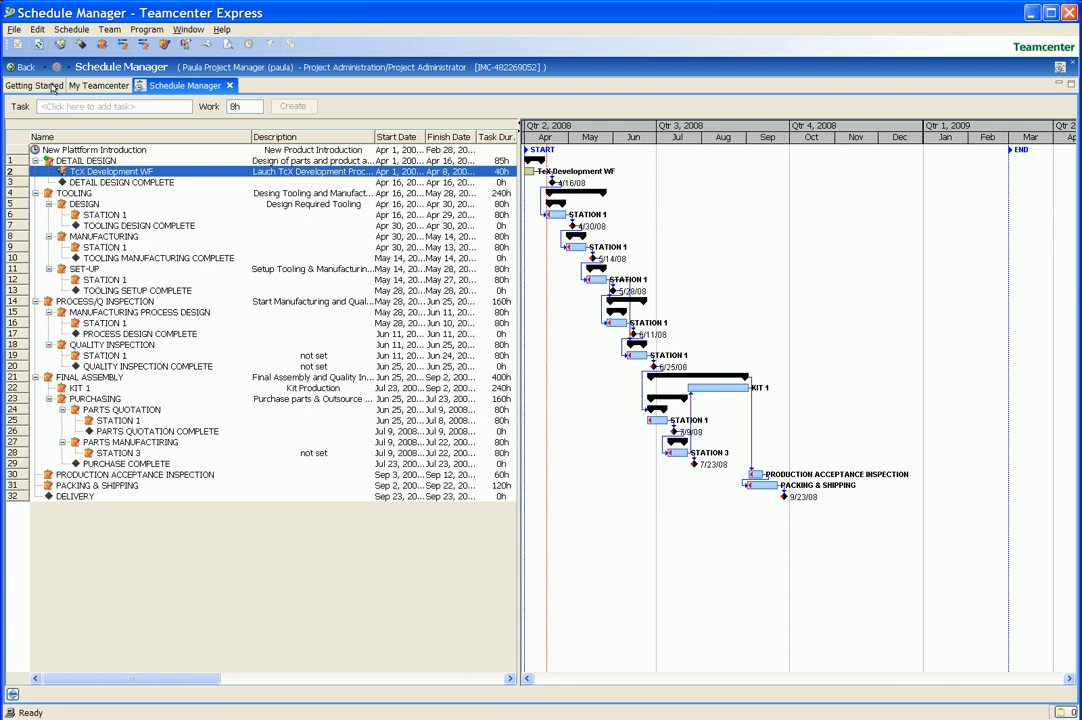
- Return to My Teamcenter, show the navigation pane and open My Worklist
{"action": "left_click", "coordinate": [113, 85]}
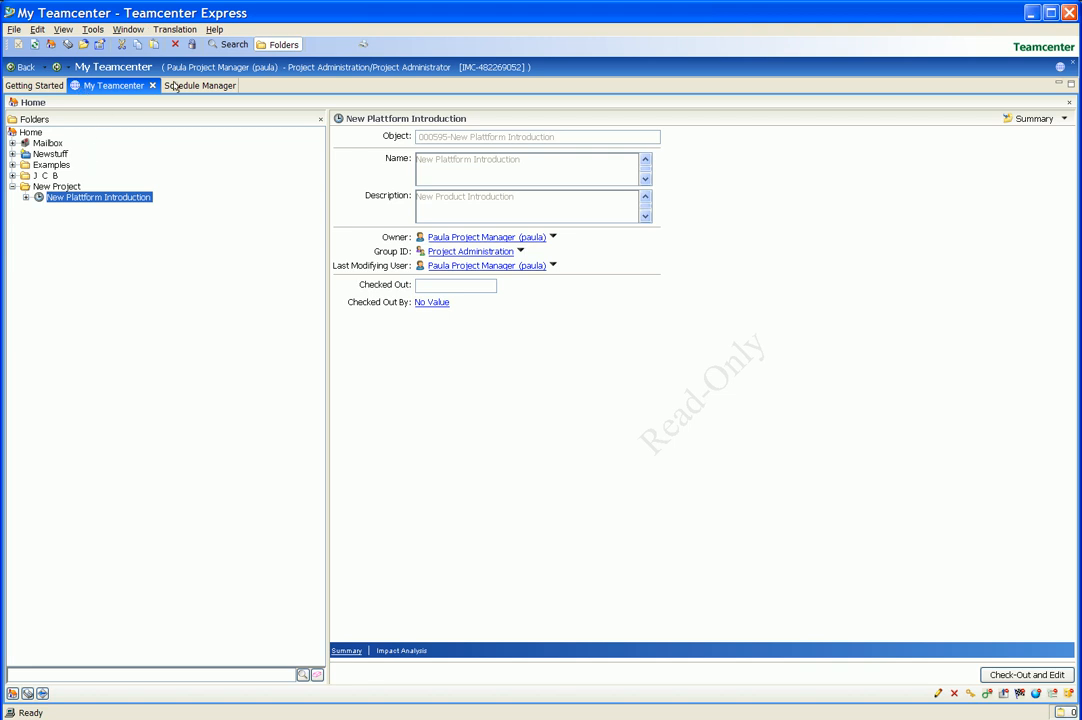
{"action": "left_click", "coordinate": [128, 28]}
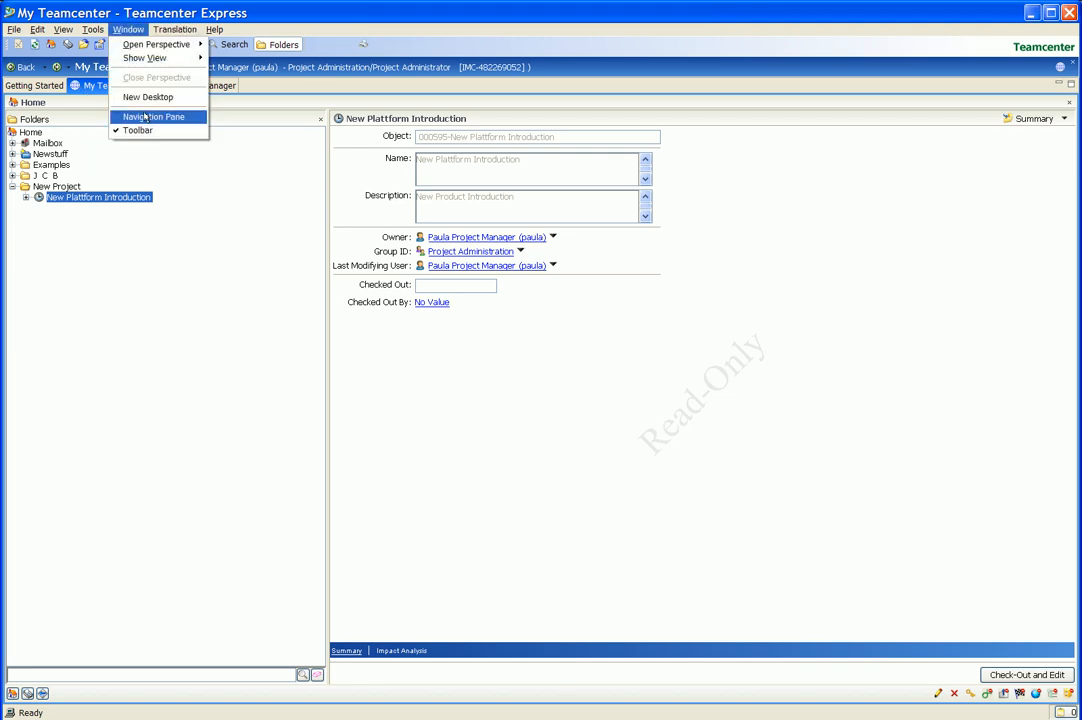
{"action": "left_click", "coordinate": [154, 117]}
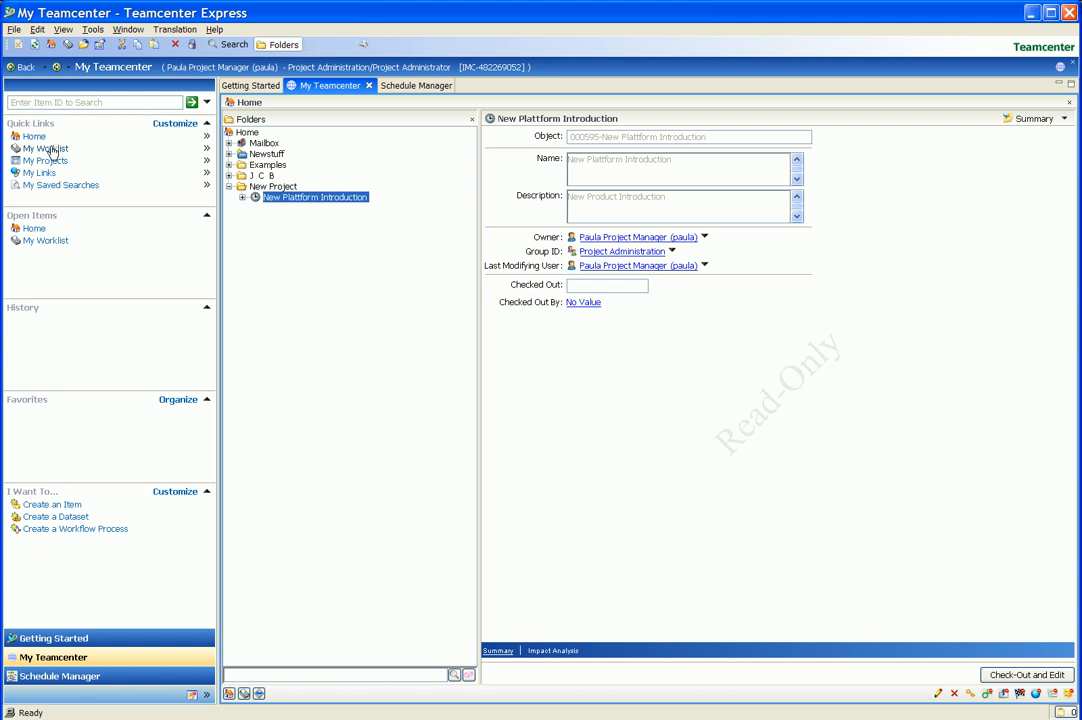
{"action": "left_click", "coordinate": [45, 148]}
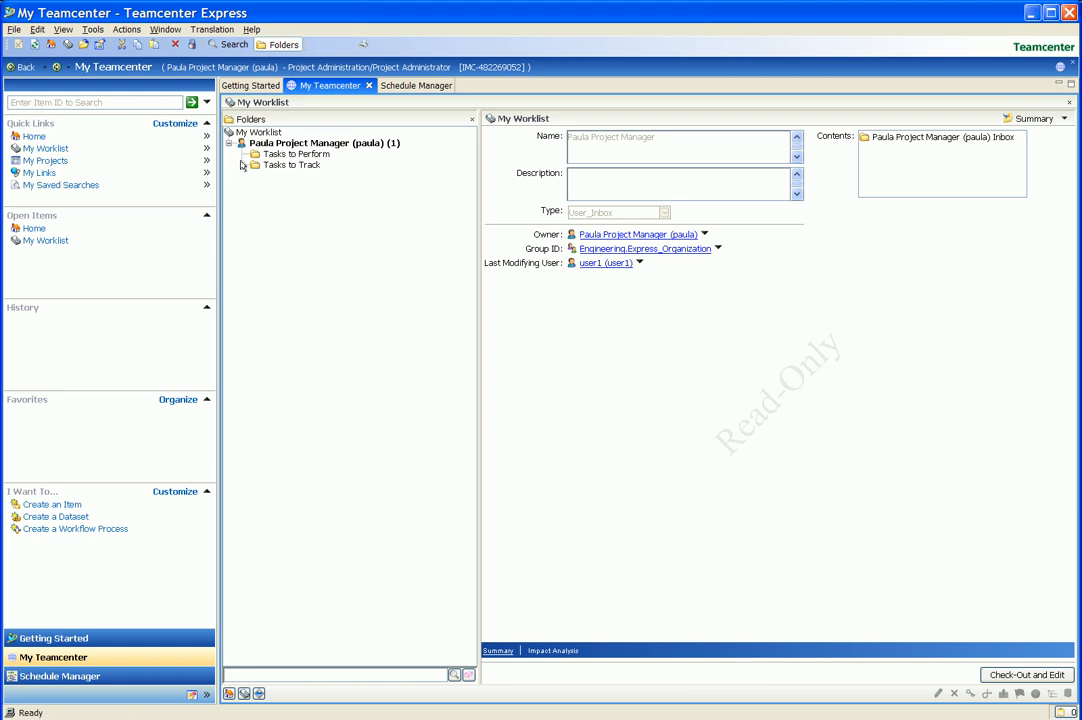
- Select the TcX Development WF select-signoff-team task and view its Development Release process diagram in the Viewer
{"action": "left_click", "coordinate": [293, 154]}
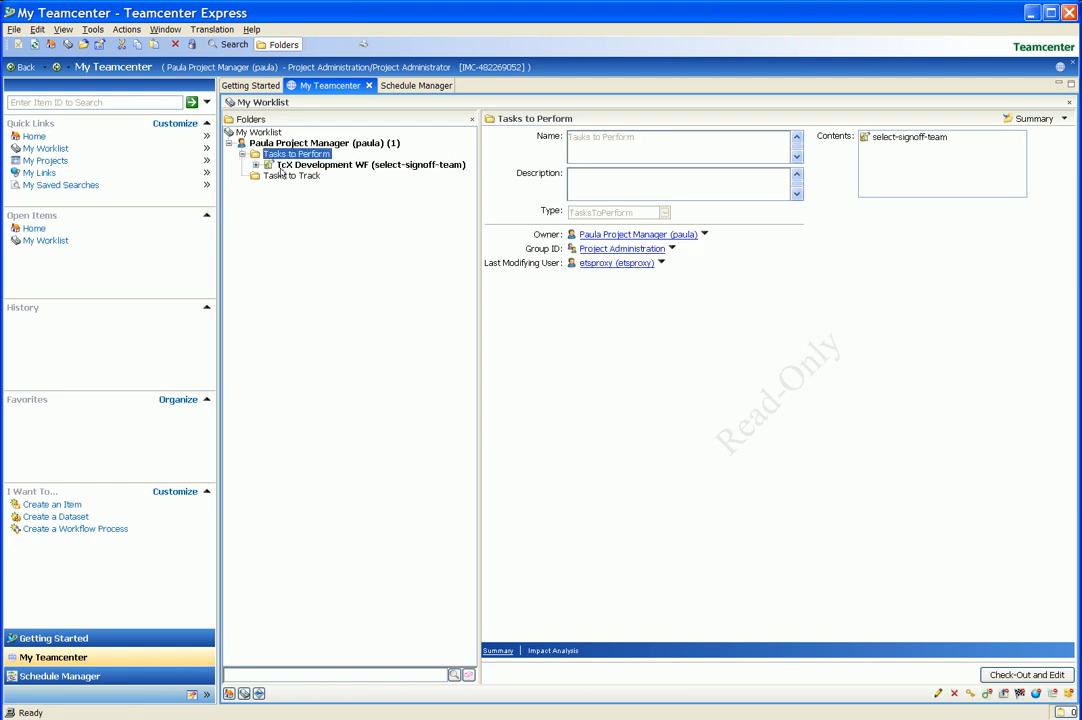
{"action": "left_click", "coordinate": [370, 164]}
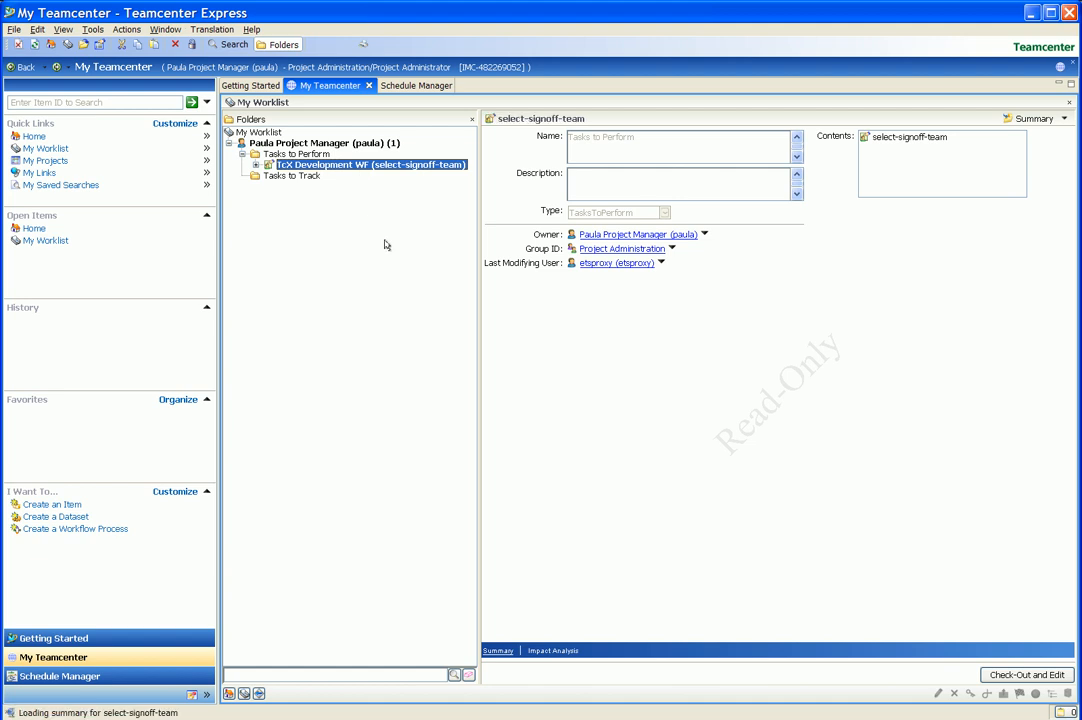
{"action": "left_click", "coordinate": [1065, 118]}
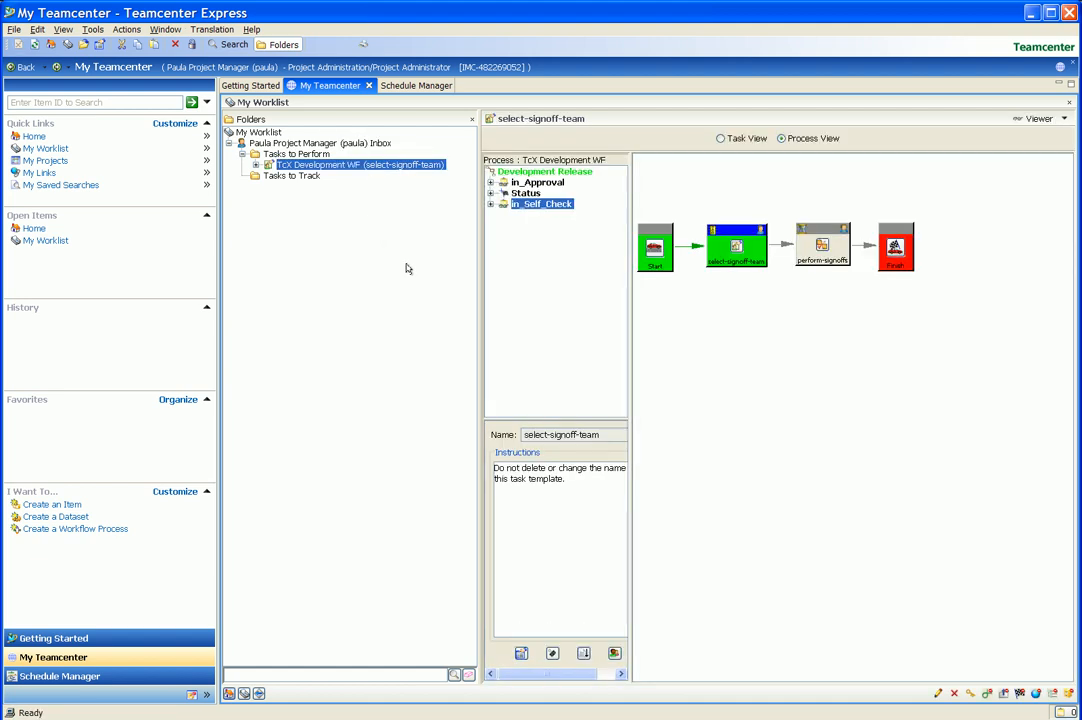